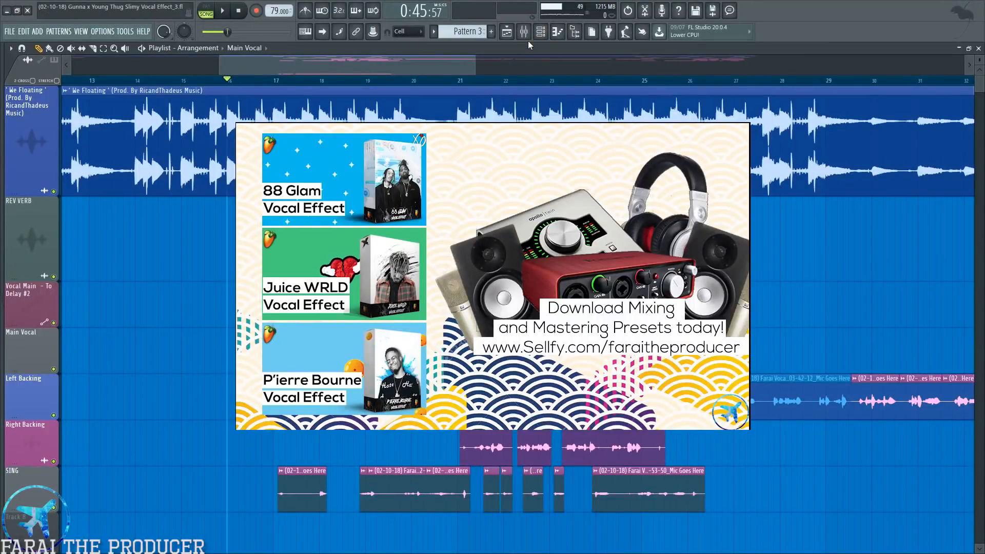
Step: Dismiss the overlay and show the mixer with the vocal doubles, ad-lib, bus and send channels
left_click(506, 32)
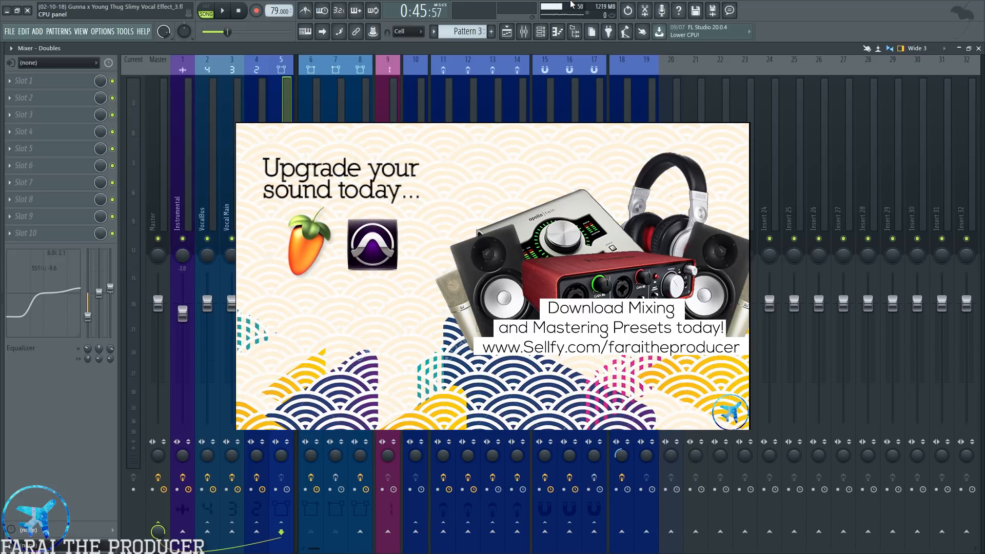
left_click(507, 32)
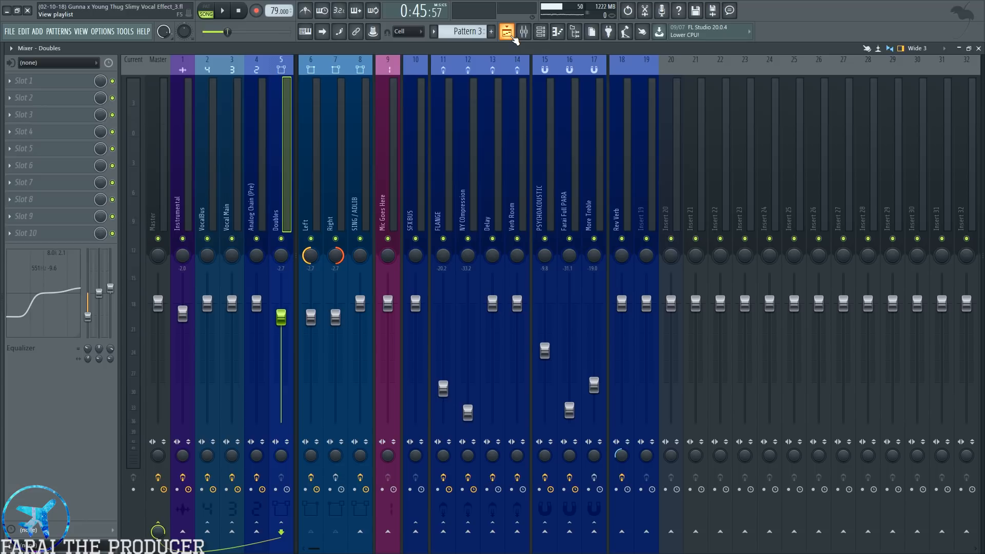
Step: Review the Vocal Main channel's effect slots, then return to the playlist arrangement
left_click(506, 31)
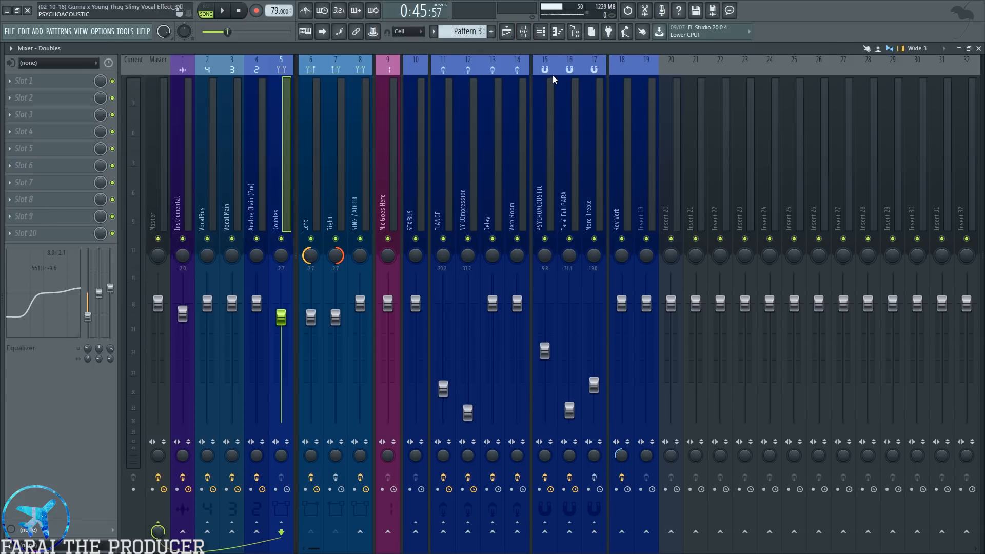
left_click(506, 32)
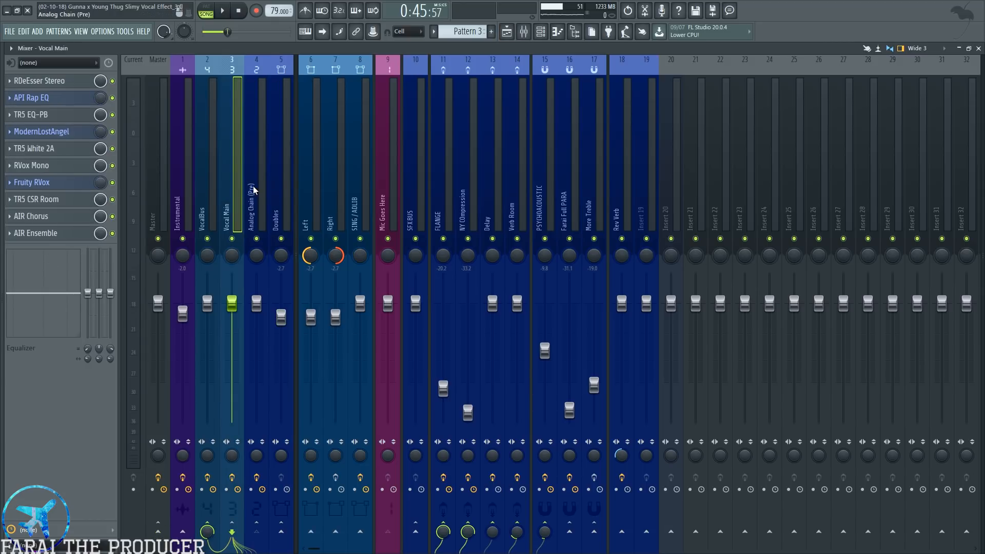
left_click(506, 32)
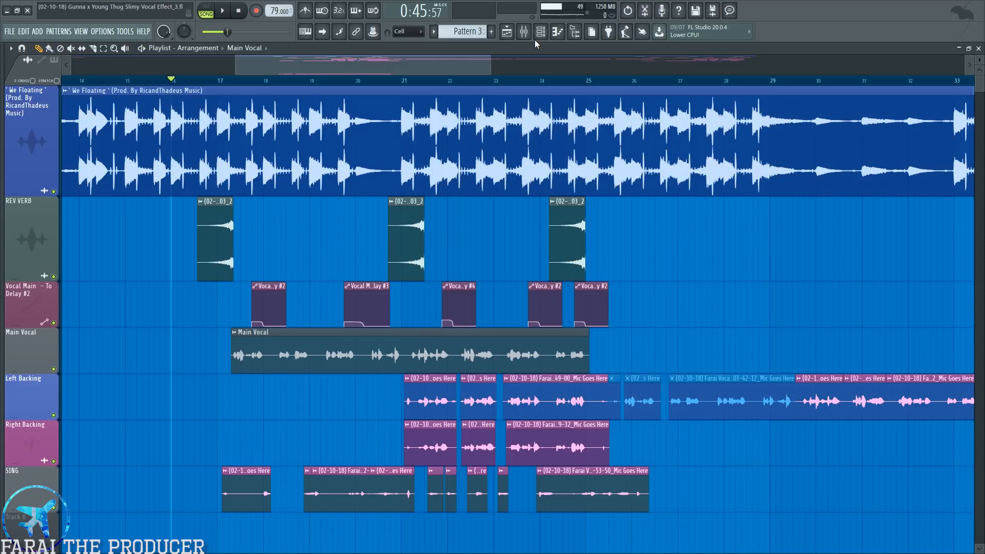
left_click(222, 10)
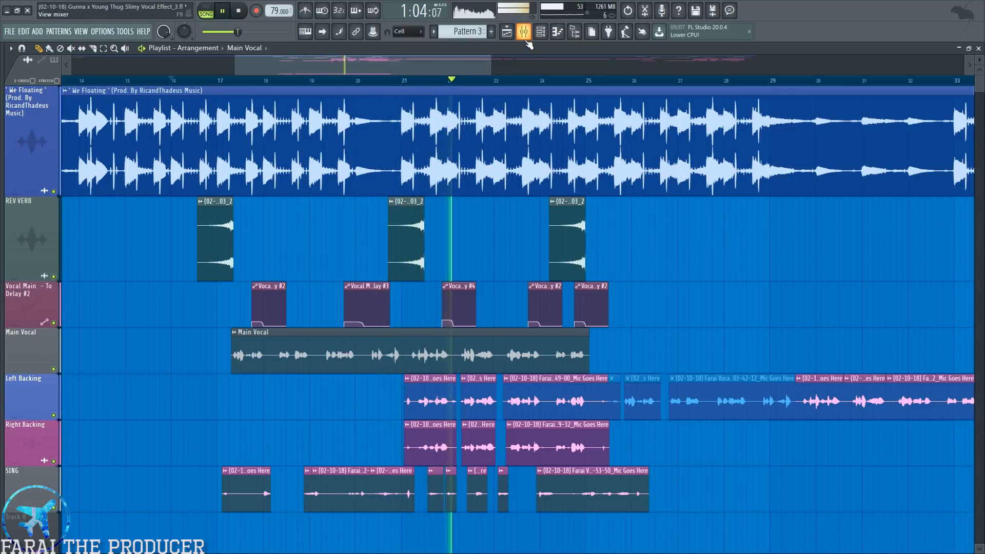
left_click(524, 32)
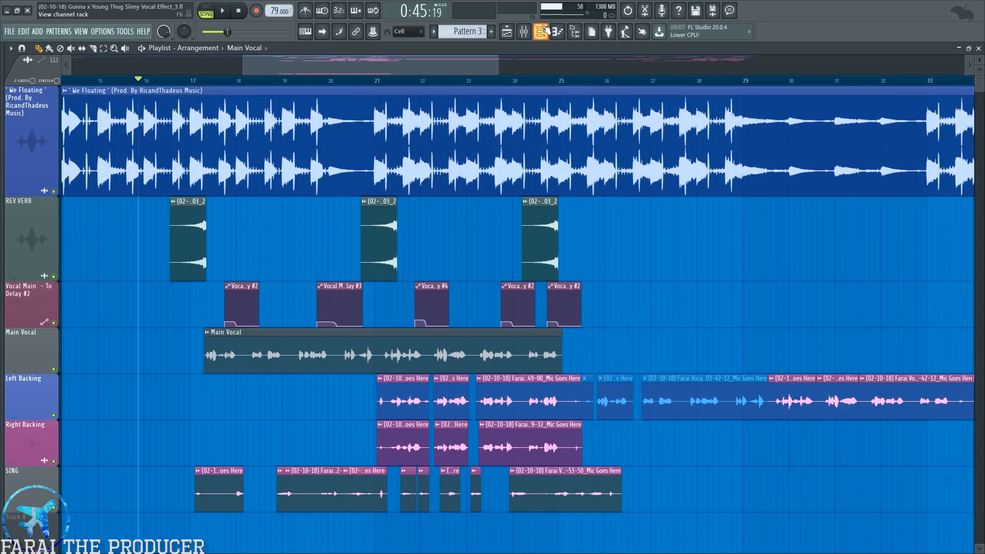
left_click(523, 32)
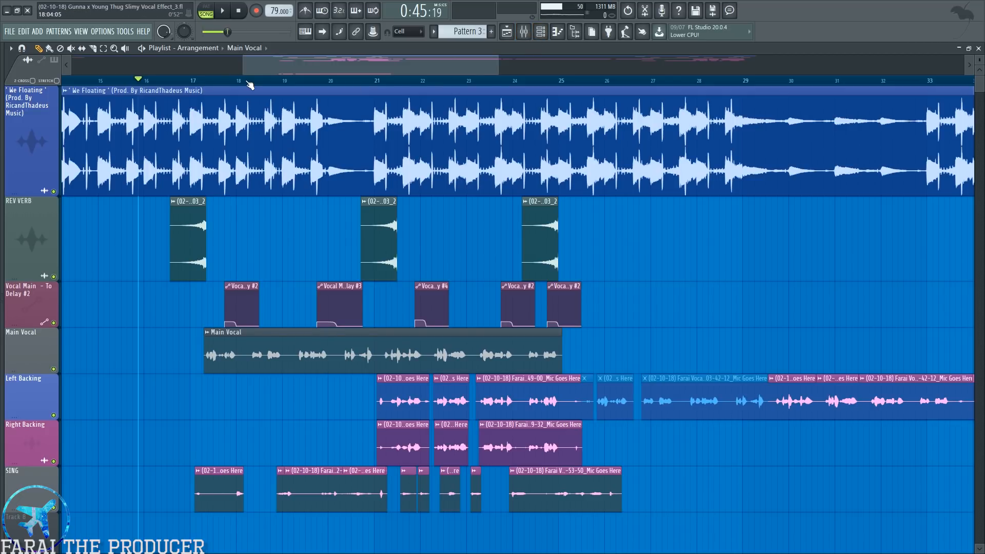
left_click(506, 32)
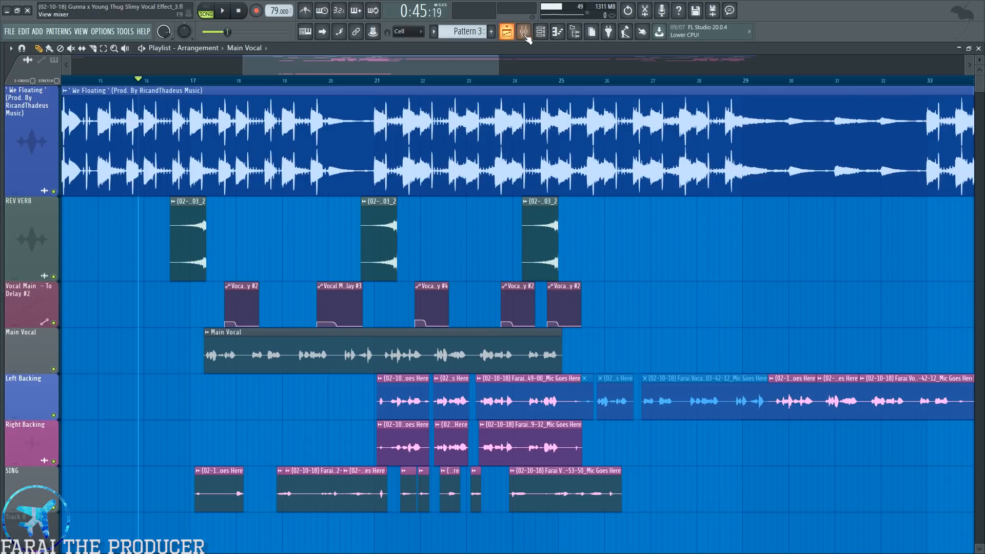
Step: Display the Analog Chain (Pre) effects: Auto-Tune 8.1, NS1 Mono, Preamp, HoRNetThirtyOne, Fruity Analog Vocal EQ
left_click(522, 32)
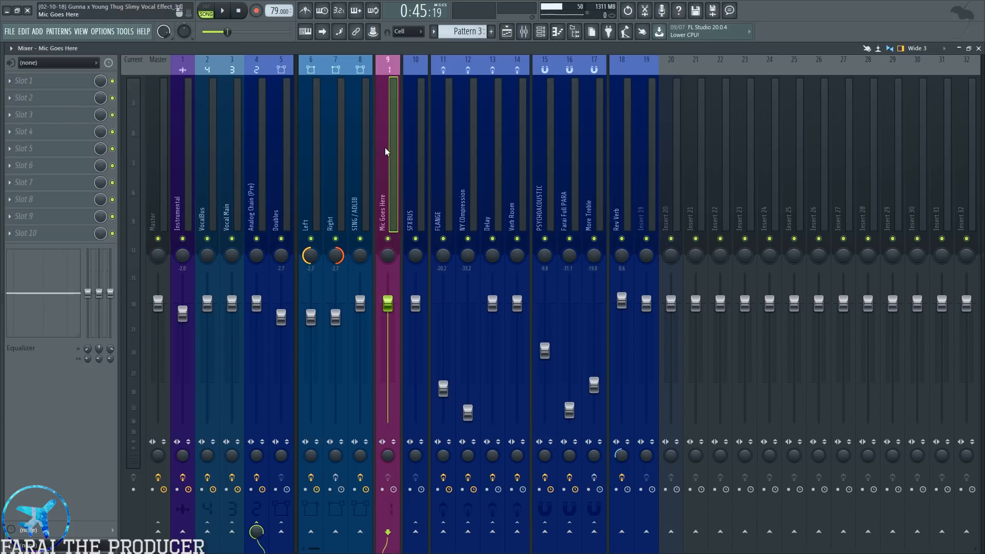
left_click(57, 63)
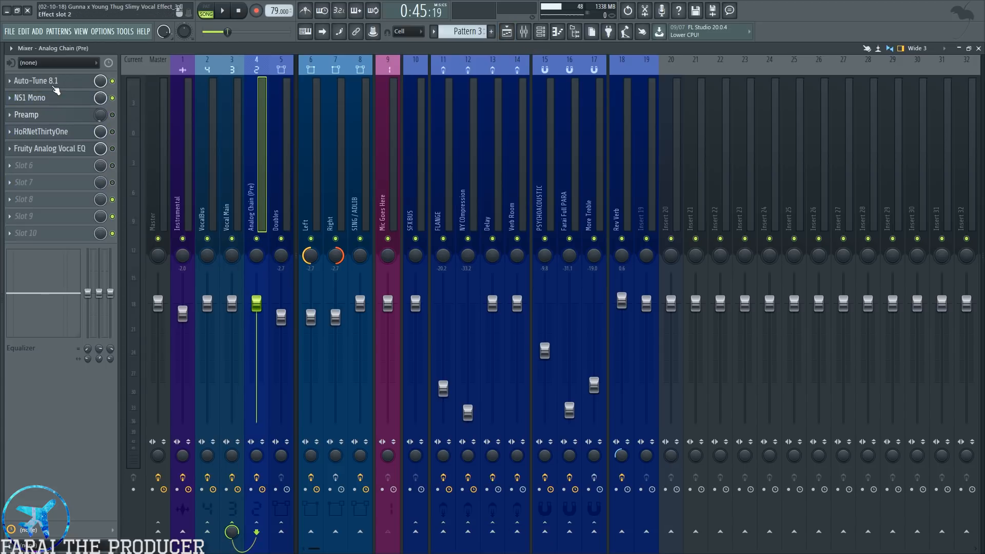
Step: Inspect Auto-Tune 8.1 (F minor, retune speed 2) and go back to the playlist with the browser
left_click(36, 80)
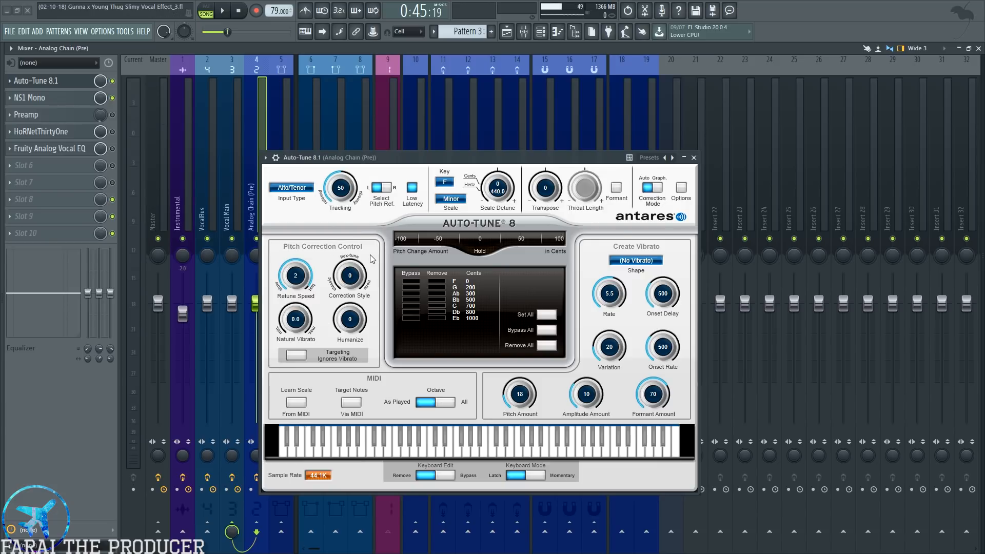
mouse_move(350, 319)
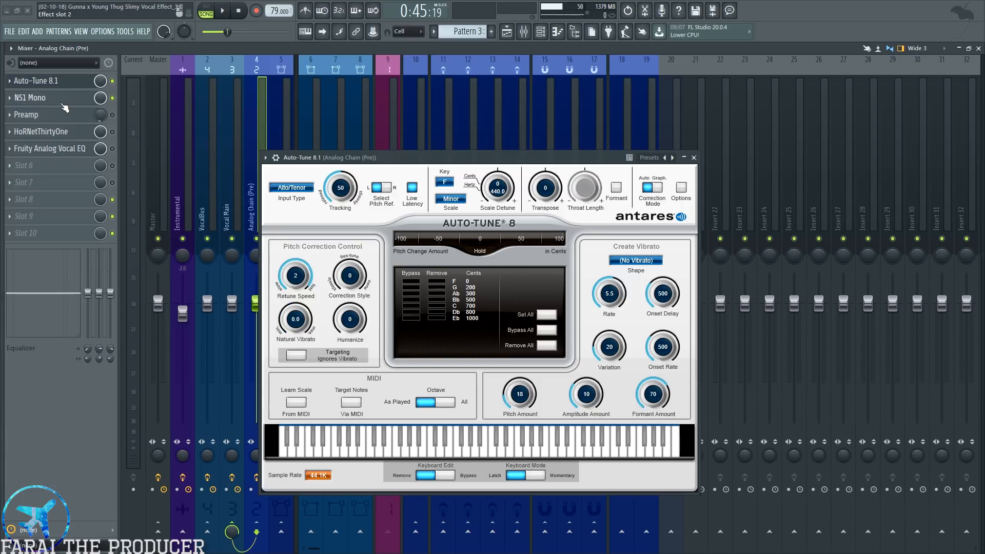
left_click(30, 98)
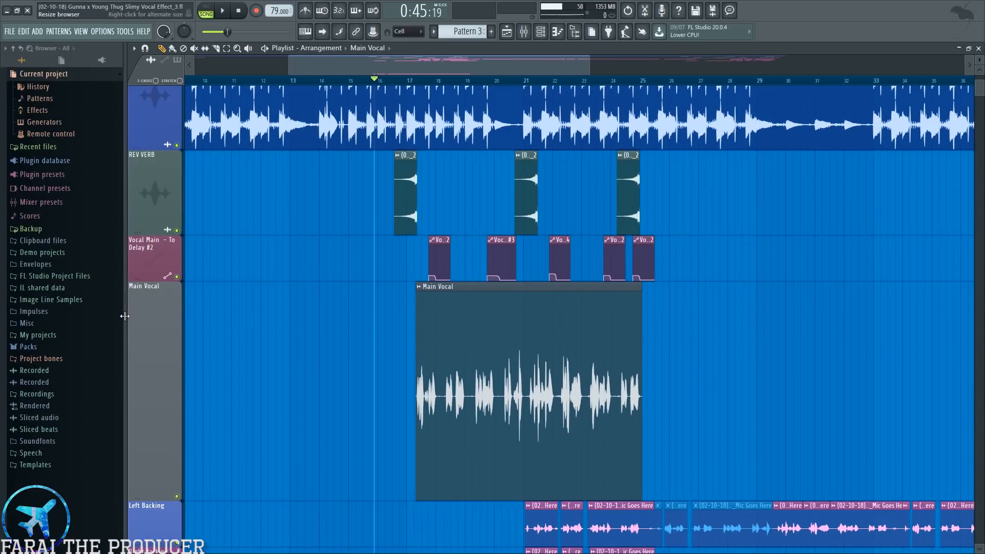
Step: Set the Main Vocal track size back to 100% and reopen the mixer on Analog Chain (Pre)
right_click(21, 286)
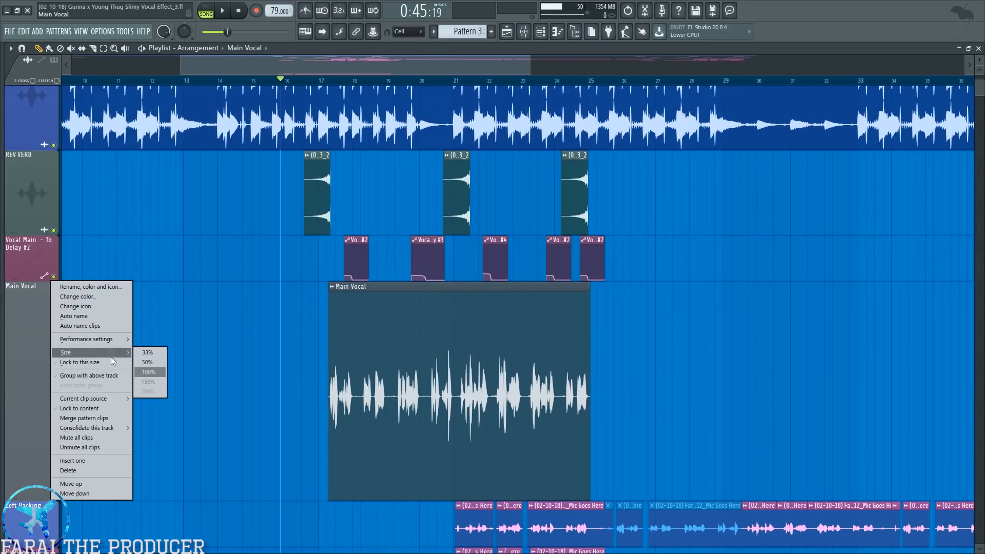
left_click(523, 32)
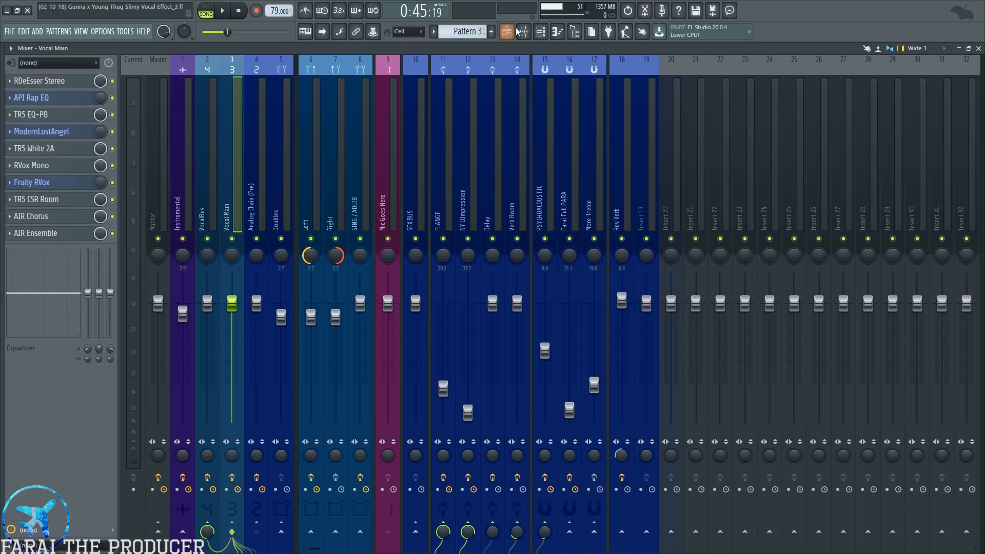
left_click(507, 32)
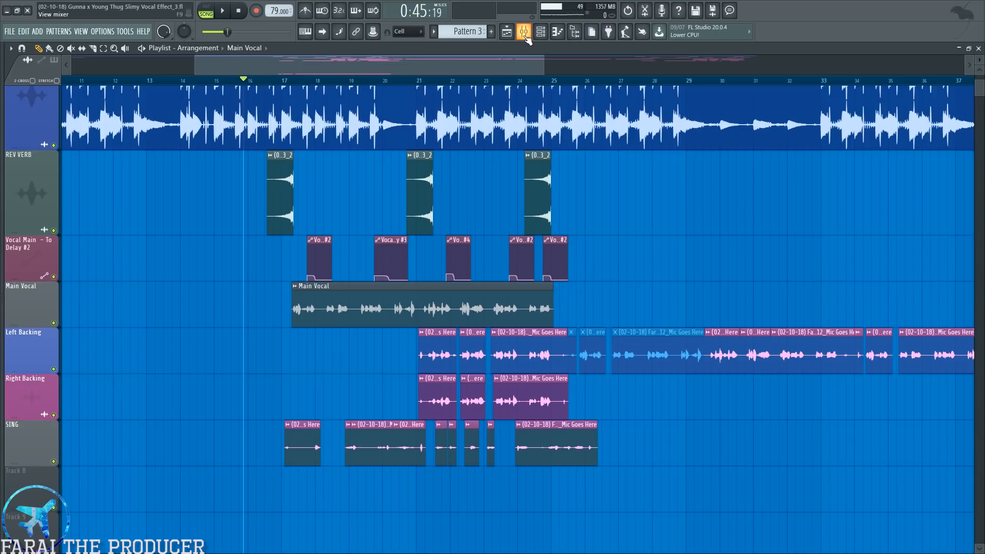
left_click(523, 32)
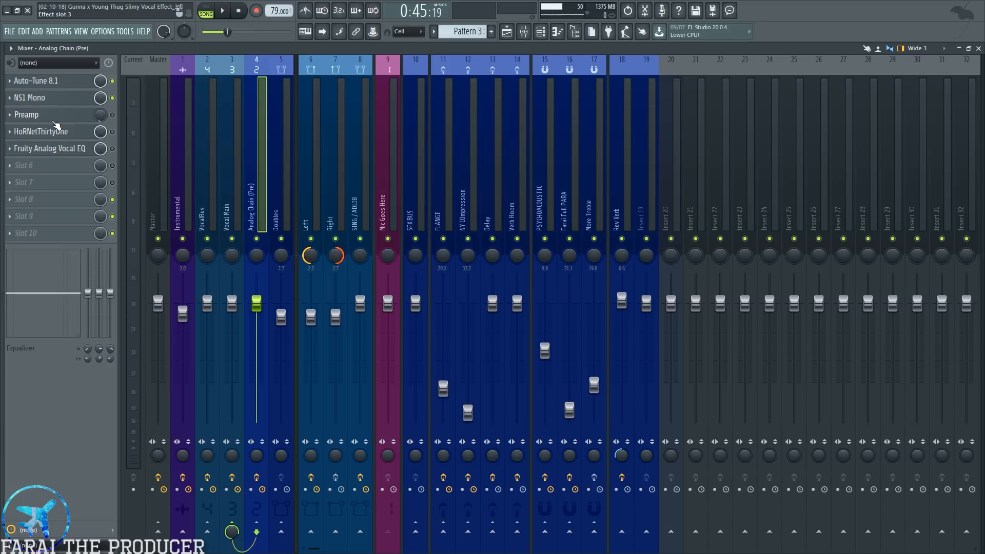
Step: Review the Preamp and Fruity Analog Vocal EQ plugins, nudging the fifth EQ band level
left_click(27, 114)
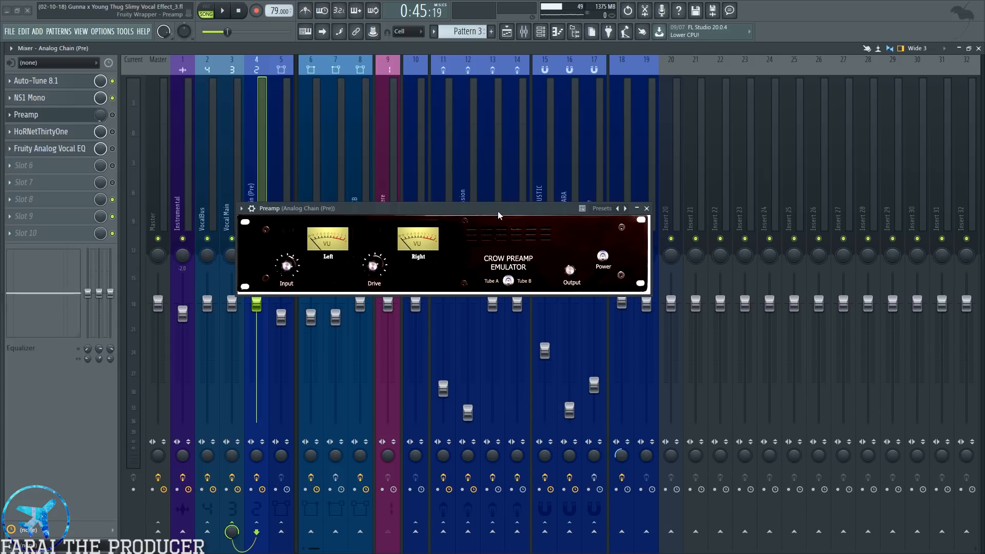
left_click_drag(499, 215, 344, 186)
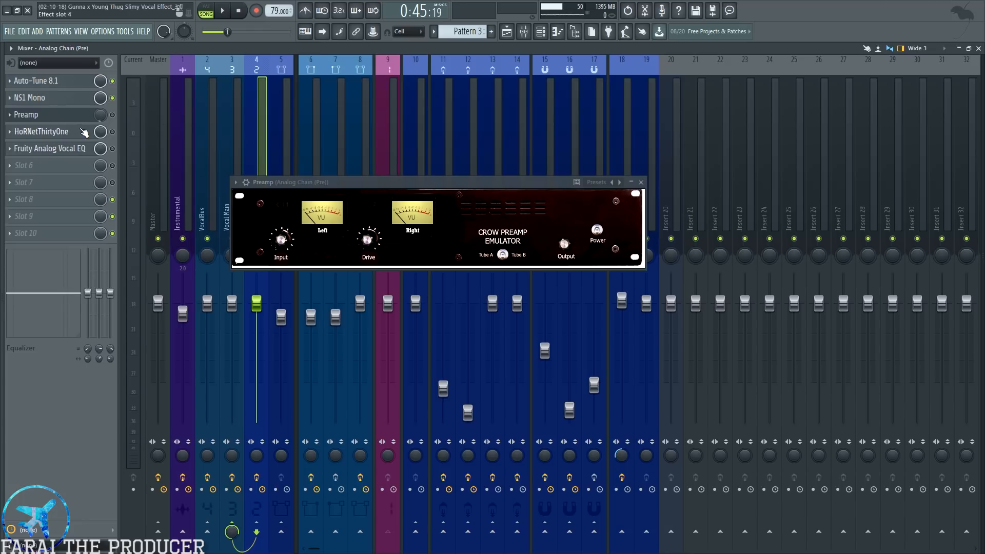
left_click(41, 131)
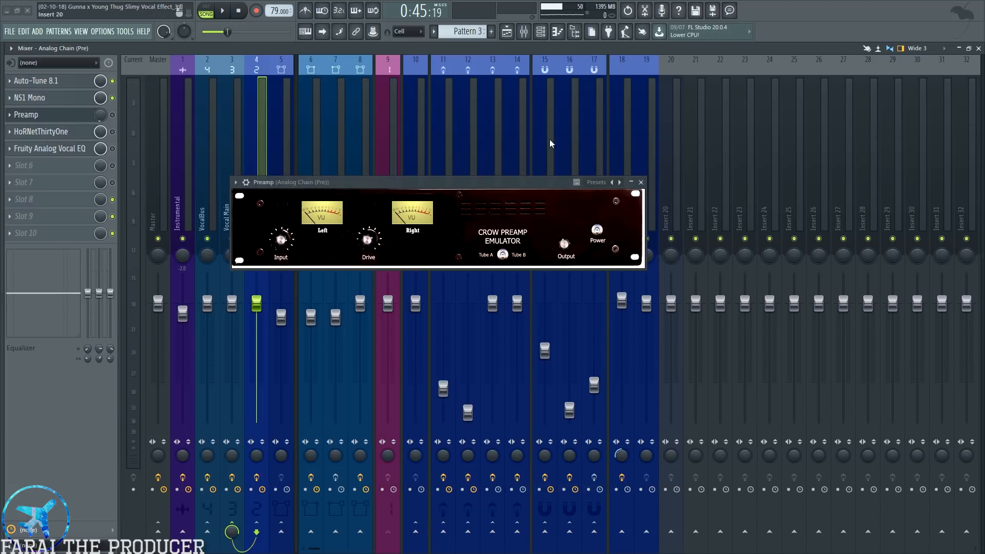
left_click(51, 147)
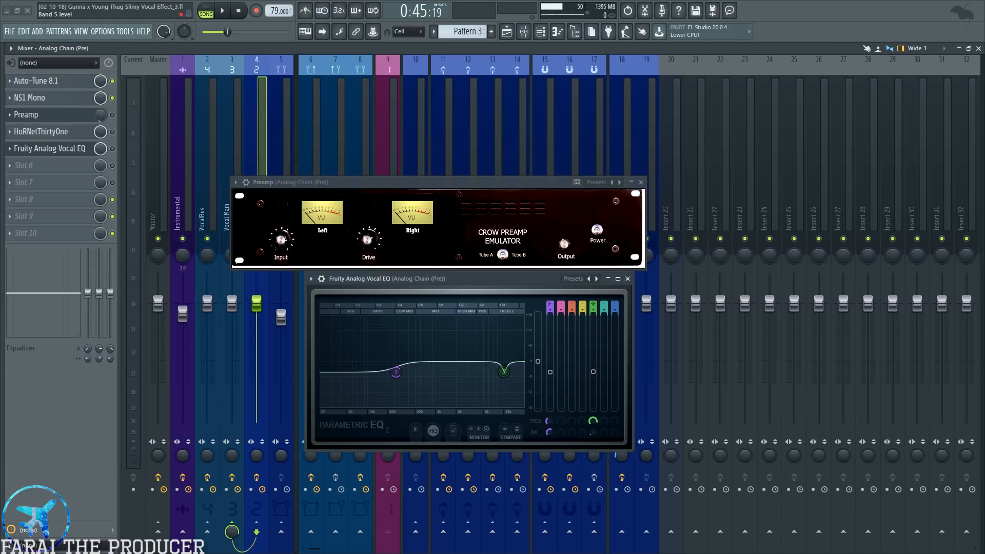
left_click_drag(504, 366, 505, 369)
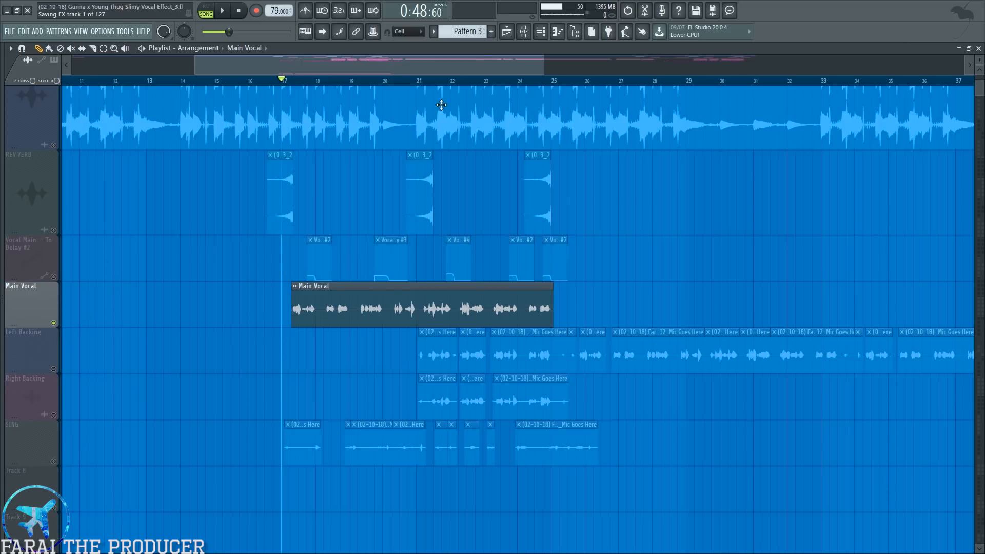
Step: Show the Vocal Main chain in the mixer with the RDeEsser Stereo plugin open
left_click(506, 32)
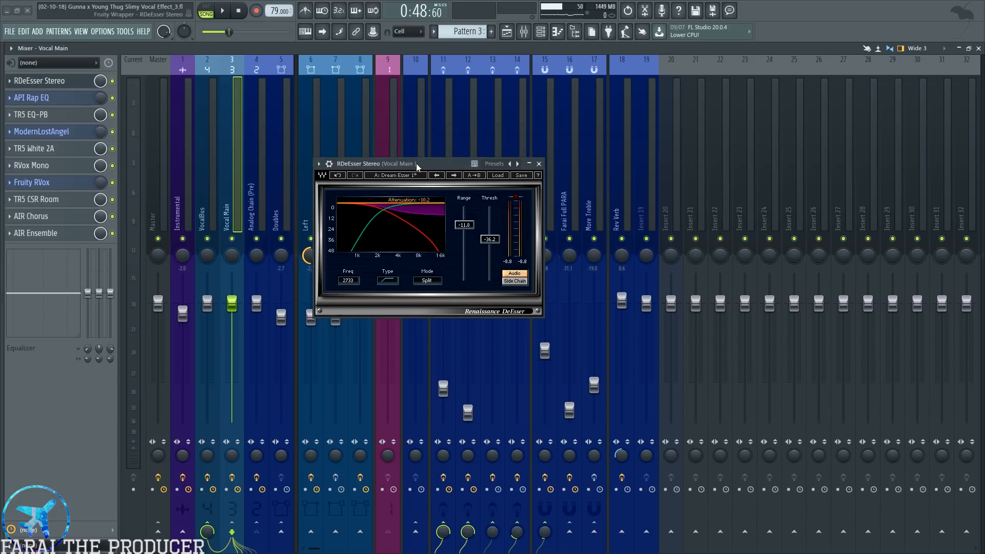
mouse_move(368, 210)
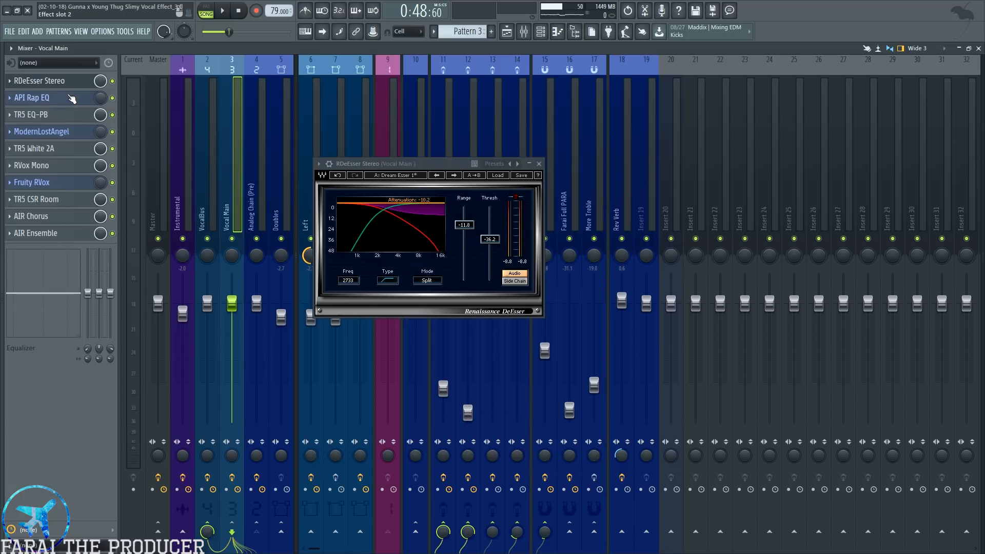
Step: Inspect the API Rap EQ curve on Vocal Main and close it, leaving TR5 EQ-PB open
left_click(33, 114)
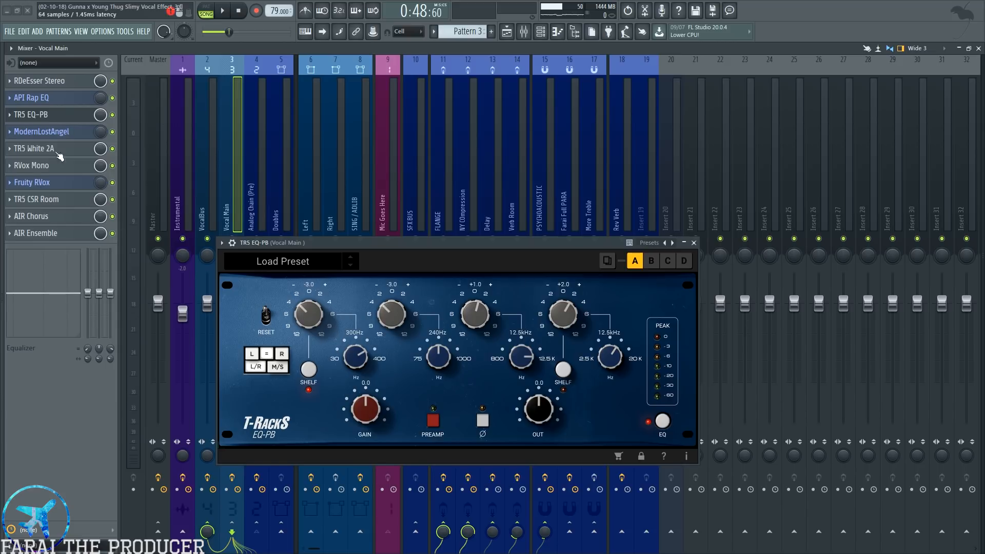
left_click(31, 97)
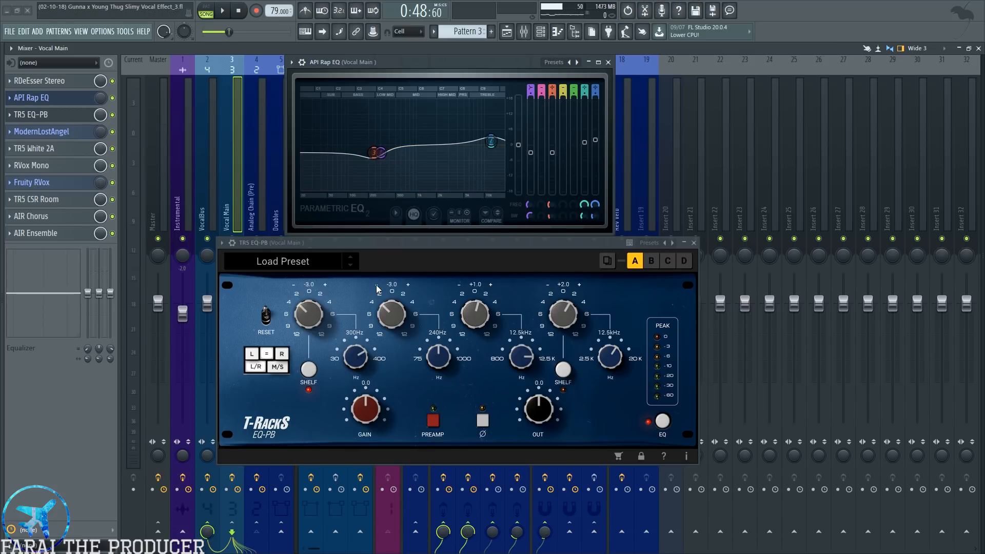
left_click_drag(379, 153, 379, 152)
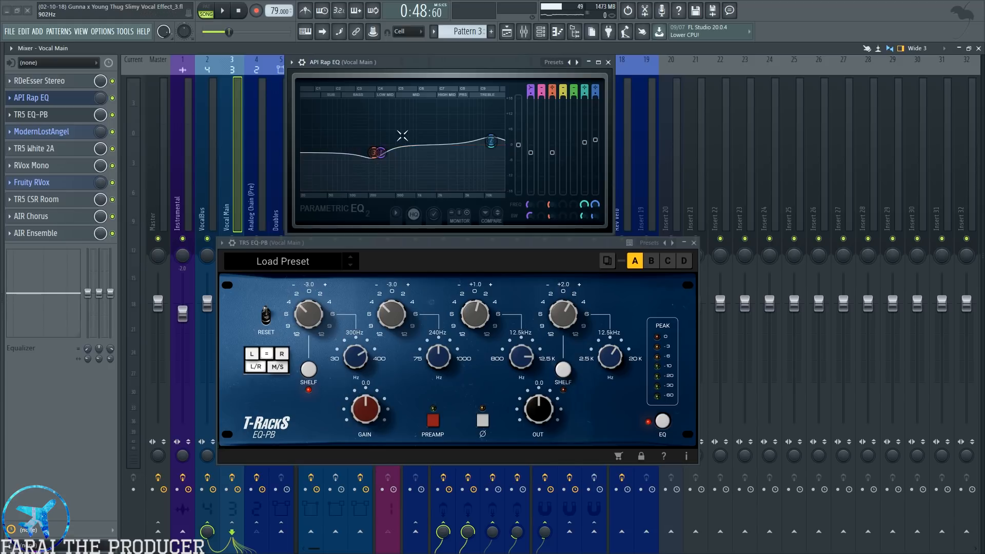
mouse_move(610, 338)
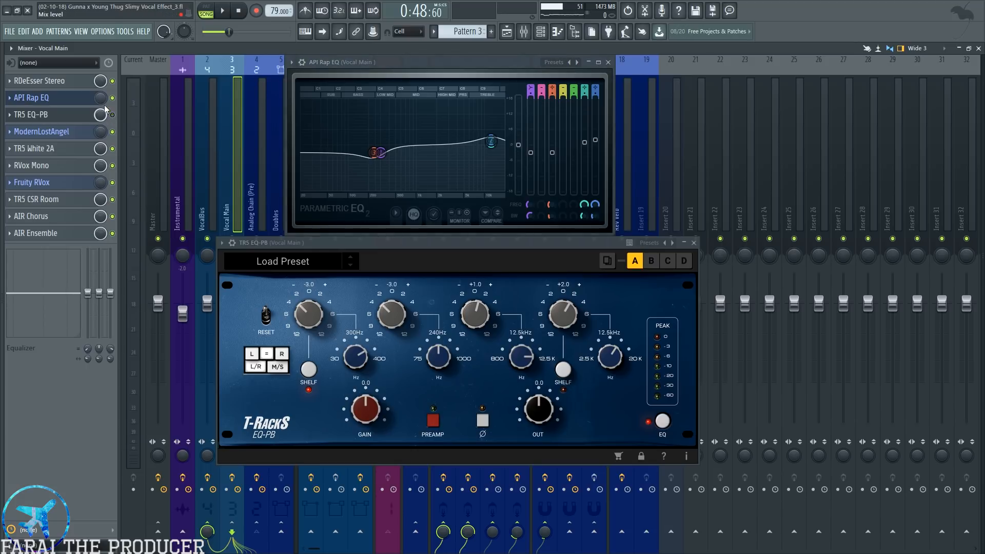
left_click(113, 114)
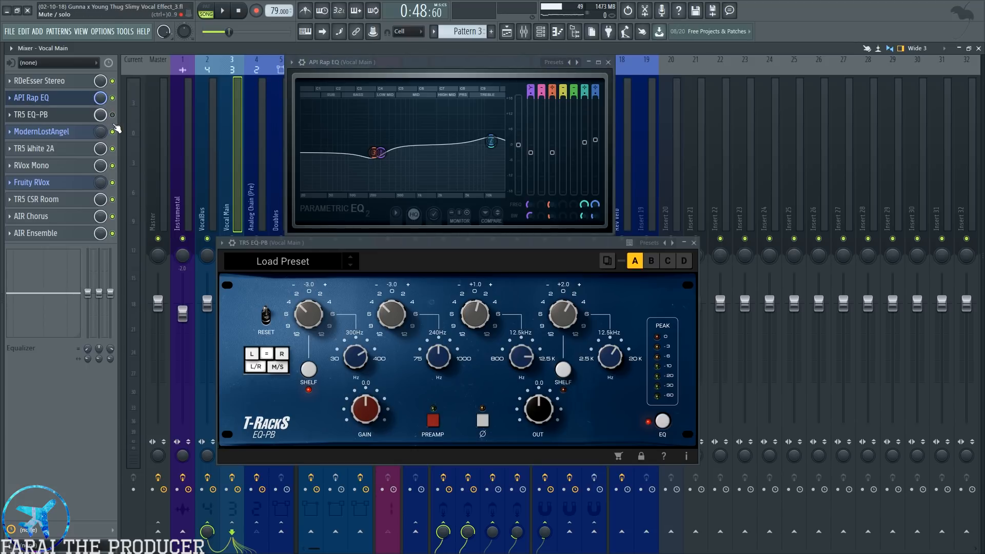
left_click(222, 11)
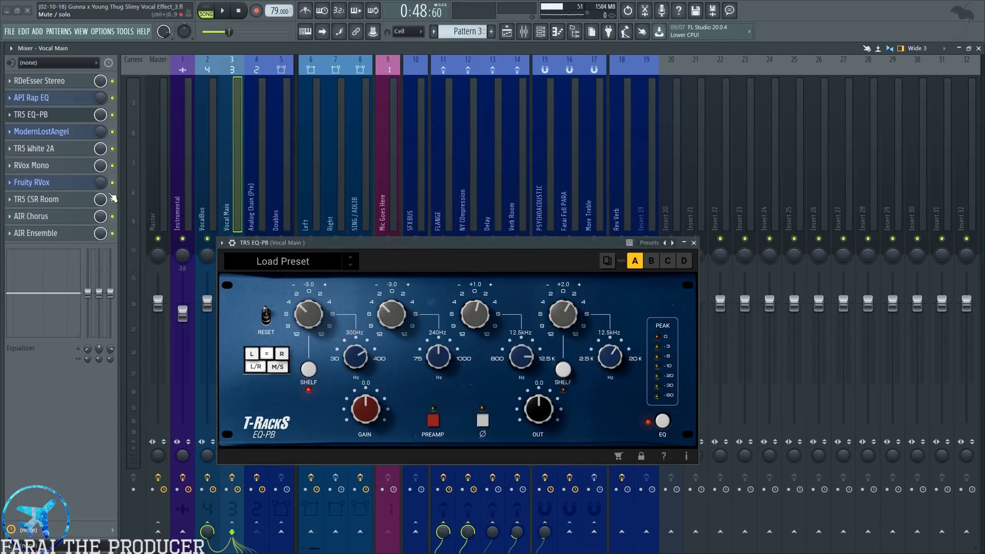
Step: Show the ModernLostAngel compressor on Vocal Main and close the TR5 EQ-PB window
left_click(41, 132)
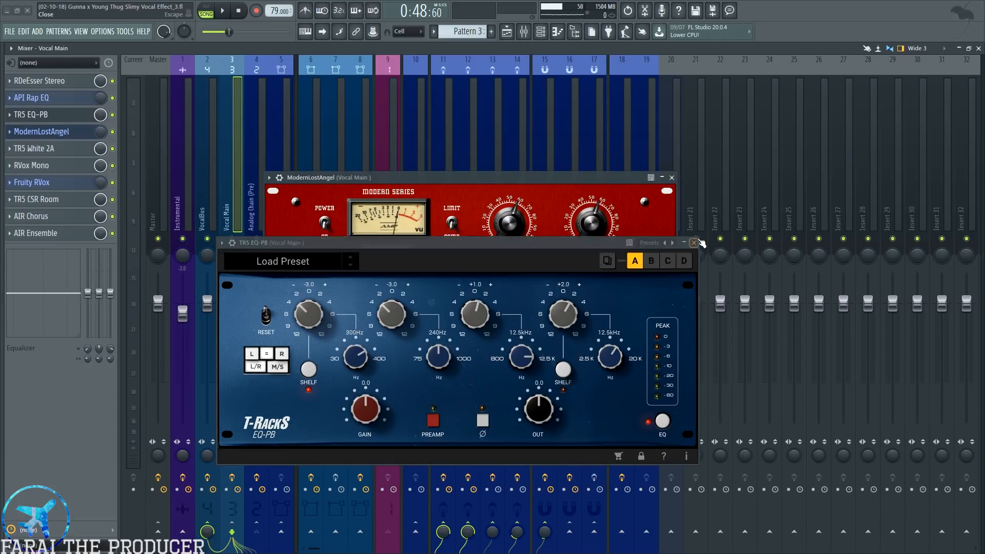
left_click(693, 243)
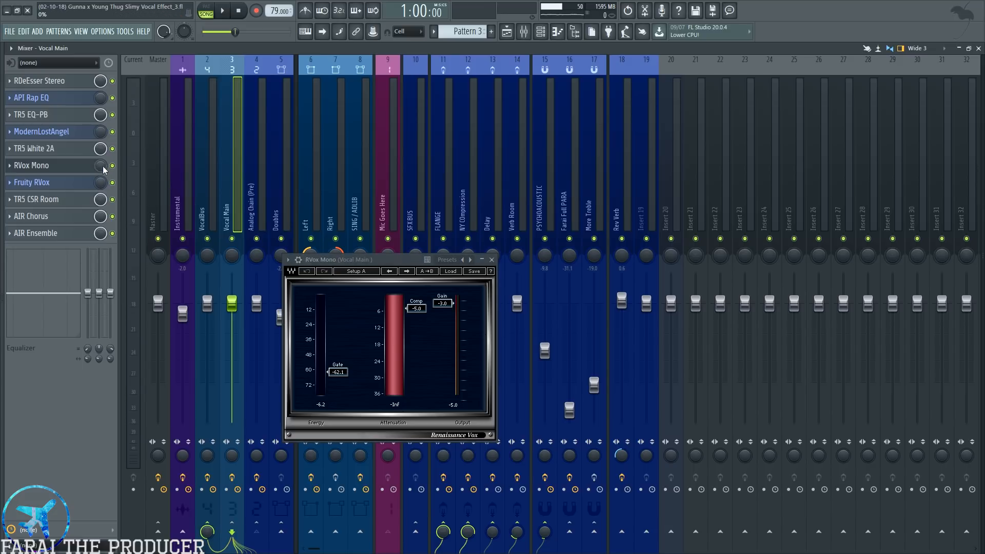
Step: Show the Fruity RVox compressor settings on Vocal Main and close the RVox Mono window
left_click(32, 183)
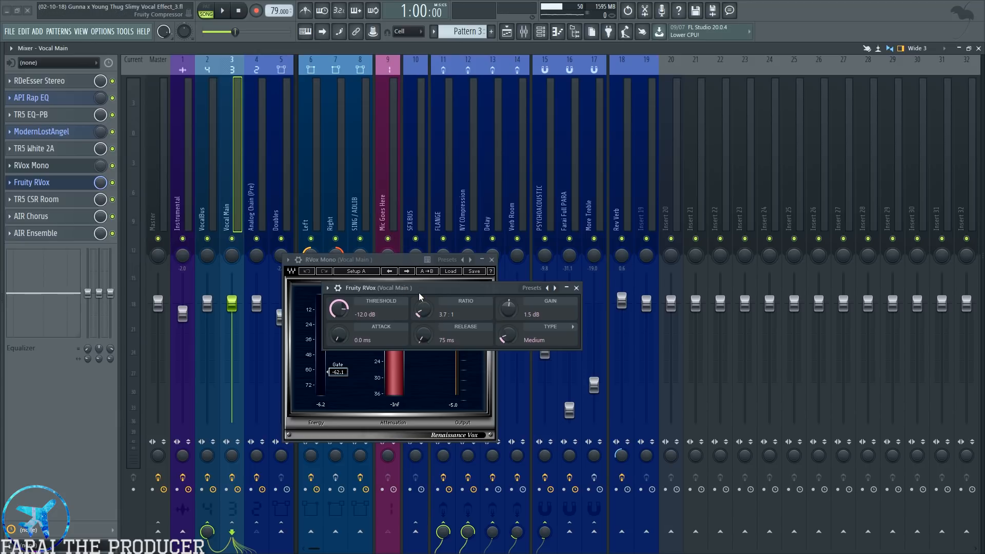
left_click(223, 10)
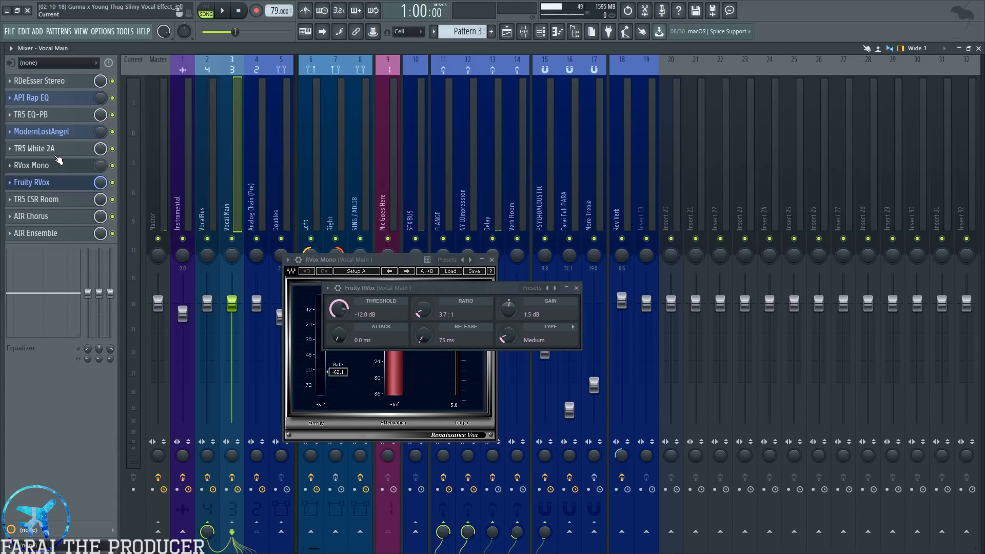
left_click(221, 10)
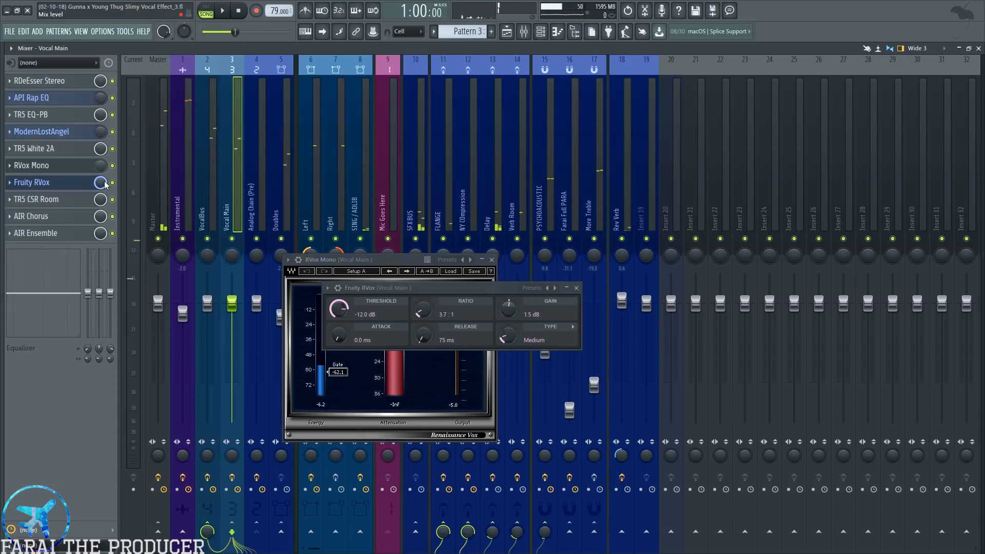
left_click(492, 259)
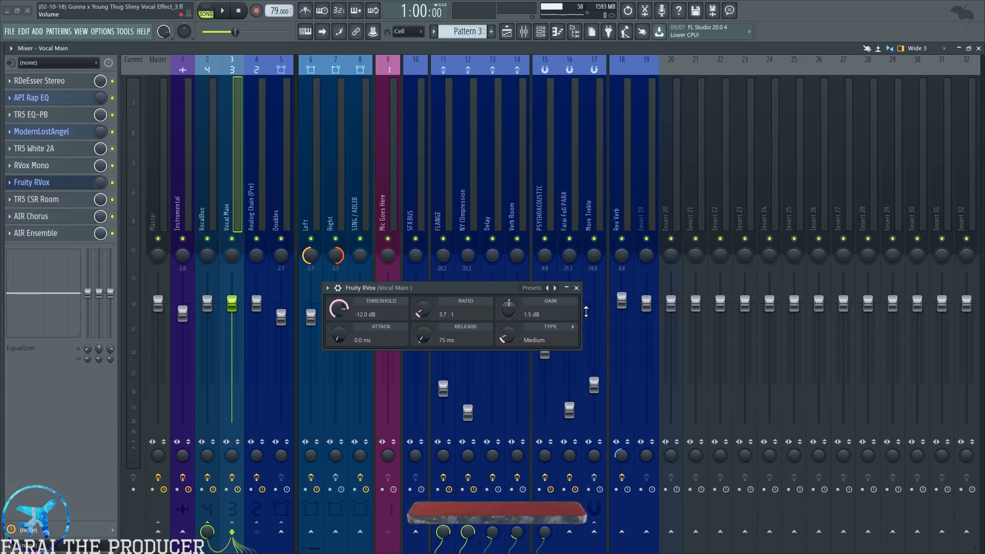
Step: Bring up TR5 CSR Room on Vocal Main and turn its Mix down to about 11%
left_click(575, 287)
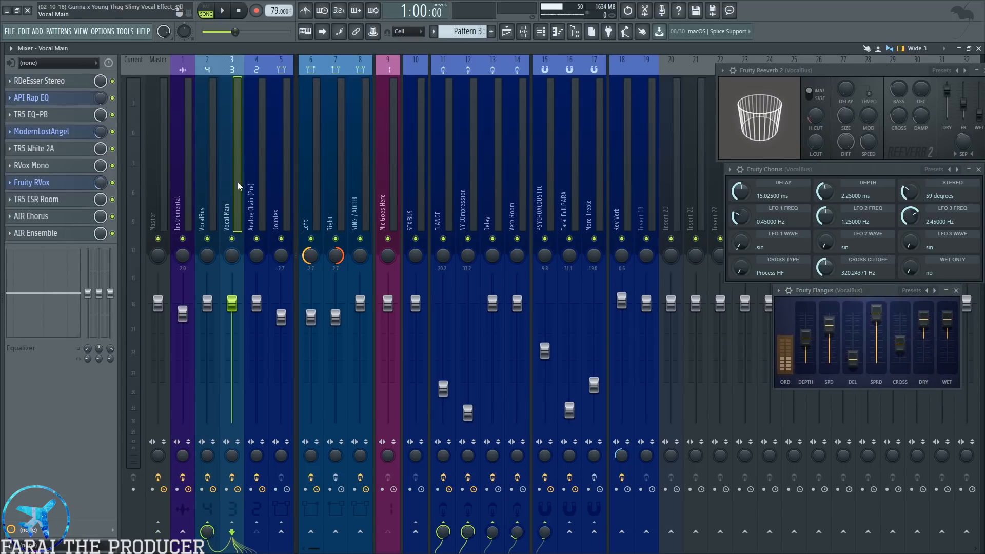
left_click(36, 199)
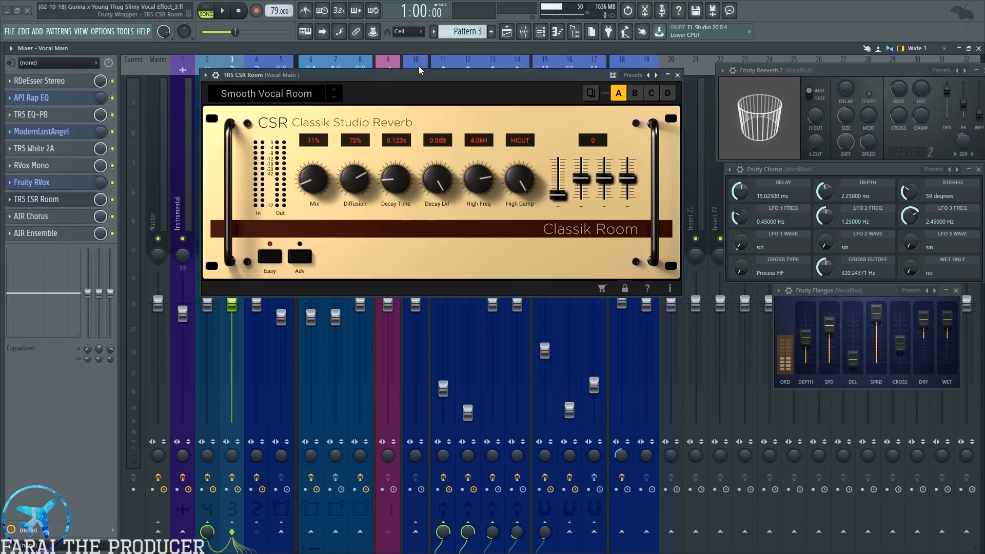
left_click_drag(419, 75, 569, 65)
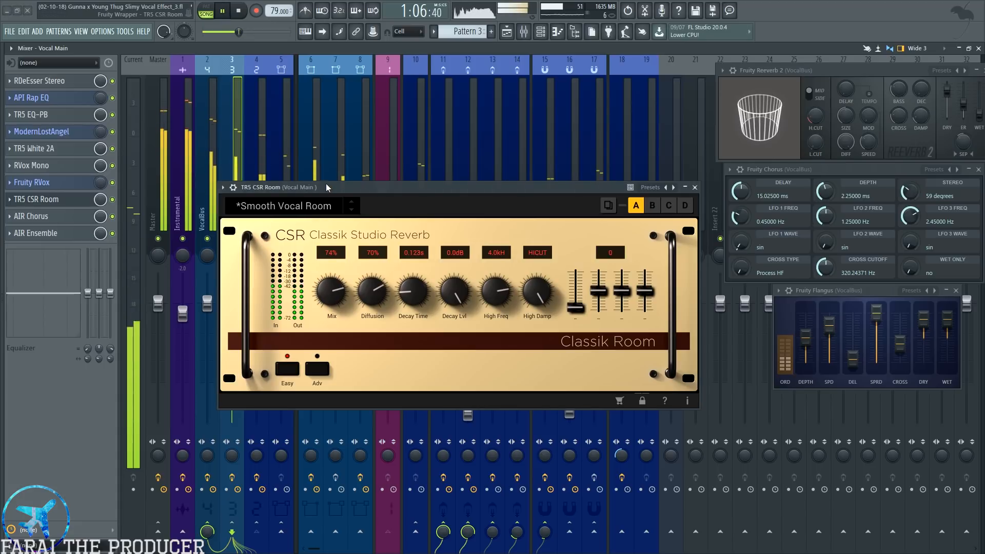
left_click_drag(331, 292, 331, 307)
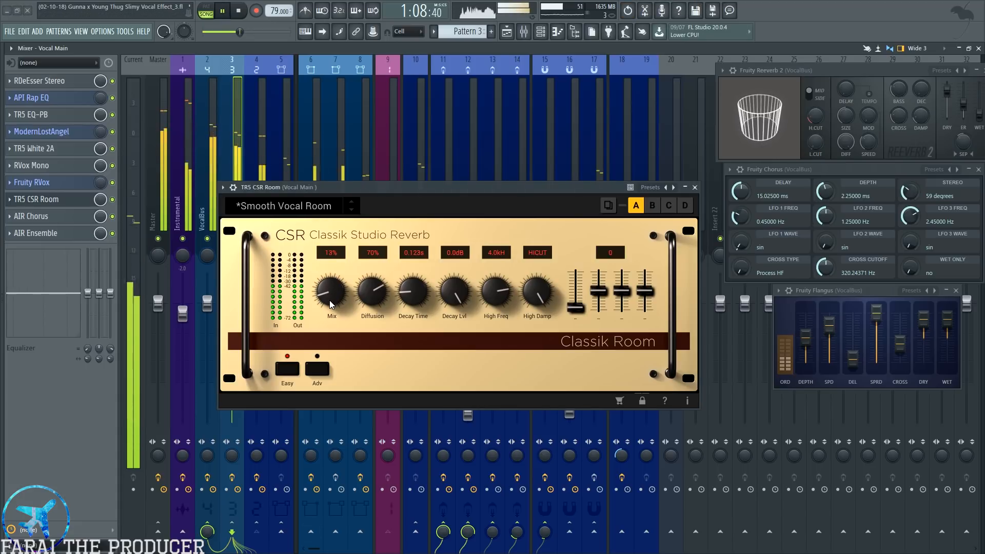
left_click_drag(331, 293, 332, 299)
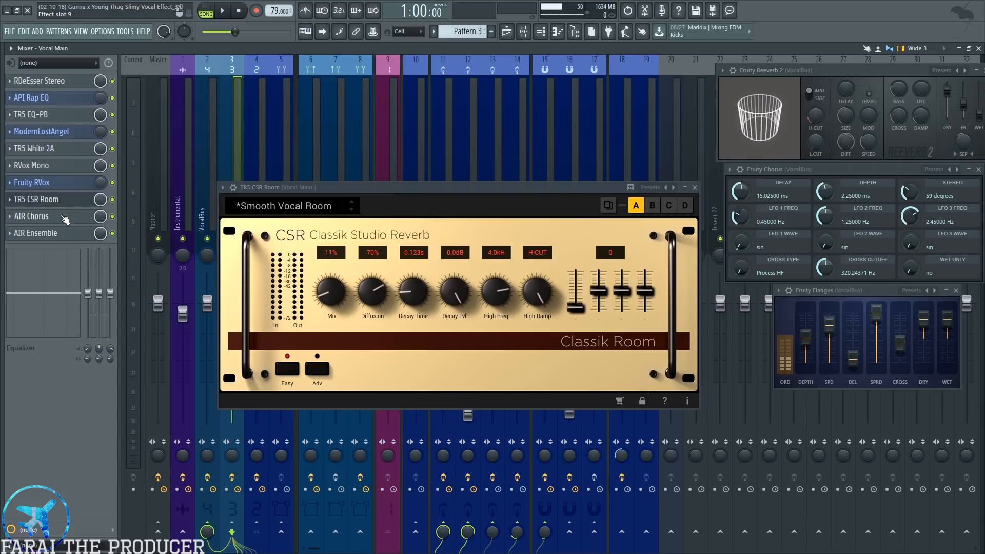
Step: Review AIR Chorus and AIR Ensemble on Vocal Main, then close the Ensemble window
left_click(32, 216)
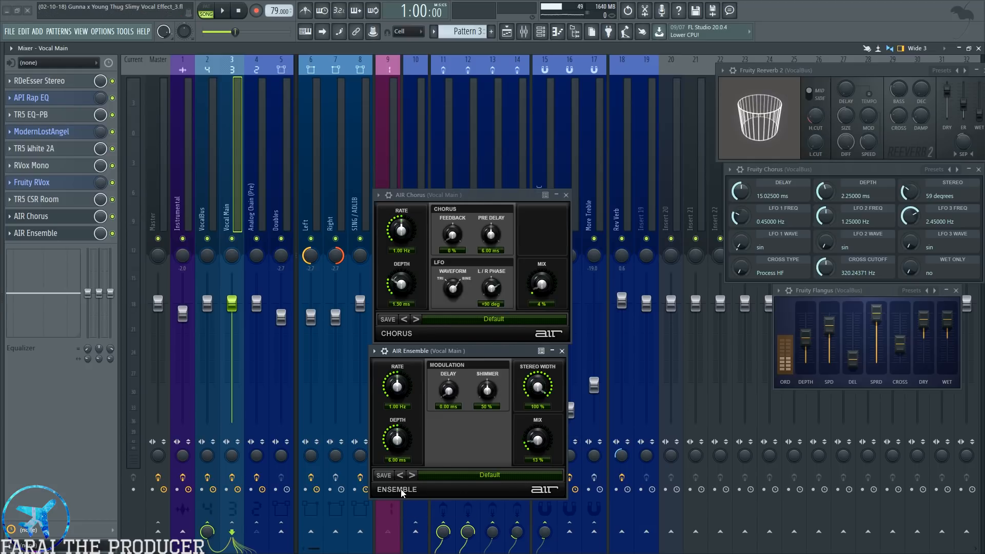
mouse_move(561, 351)
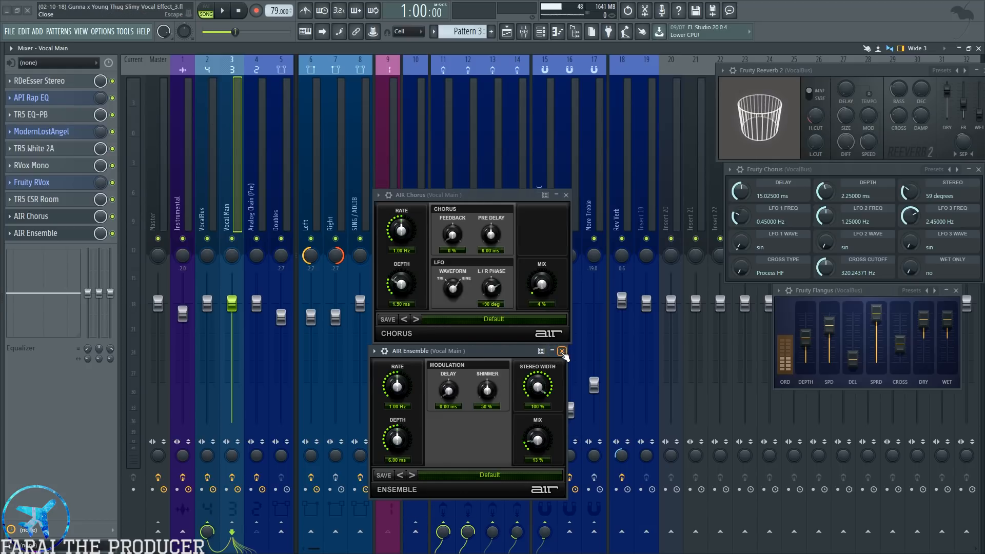
left_click(562, 351)
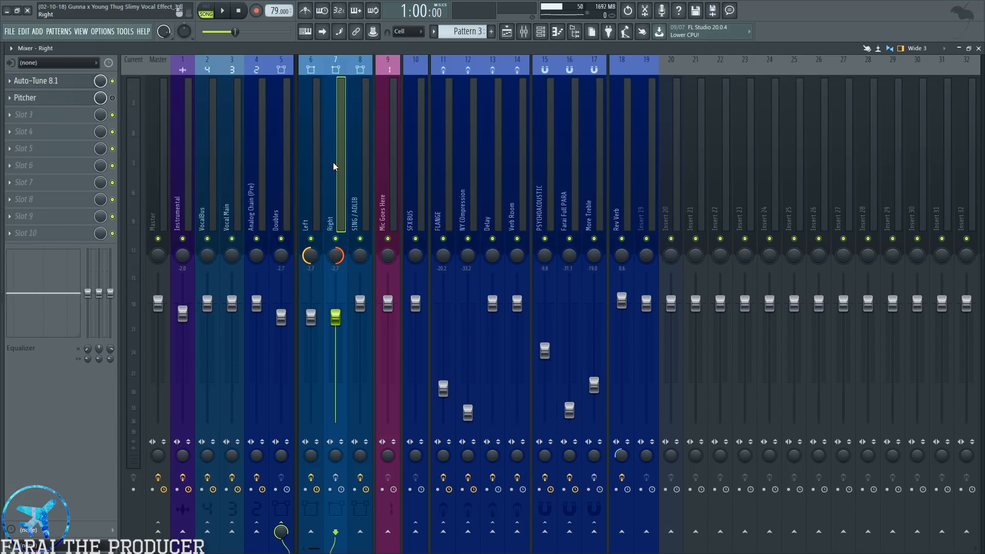
left_click(506, 32)
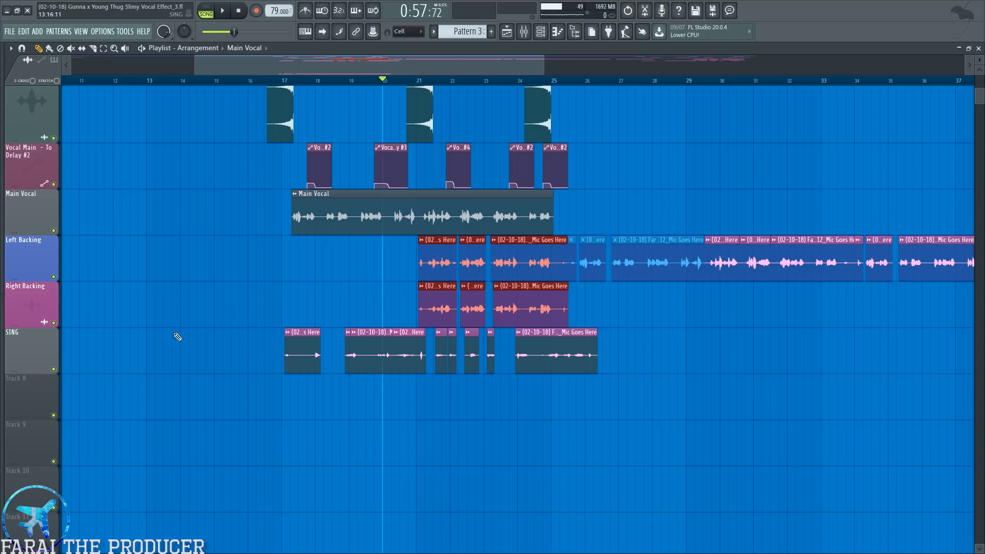
Step: Bring up the mixer showing the Left double's Auto-Tune 8.1 and Pitcher chain
left_click(222, 11)
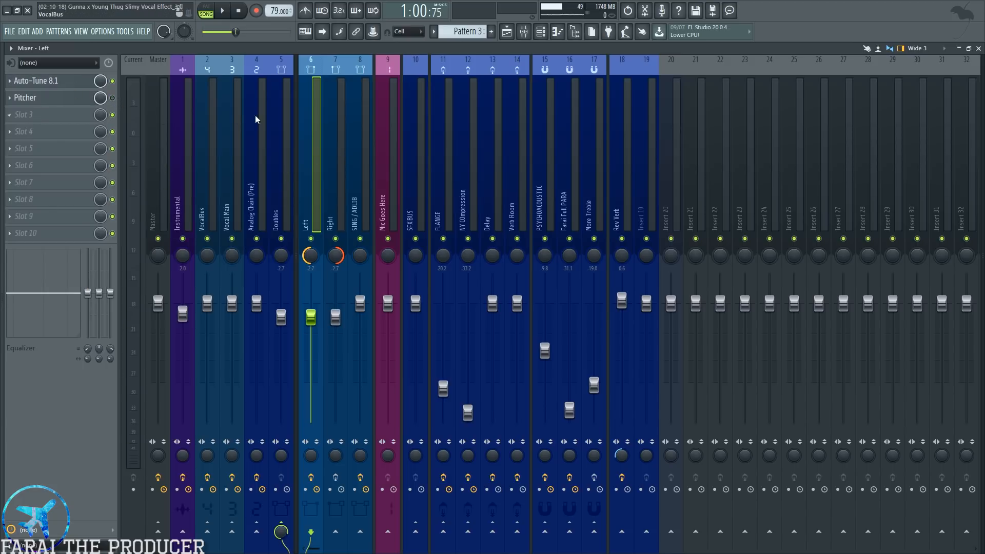
left_click(25, 98)
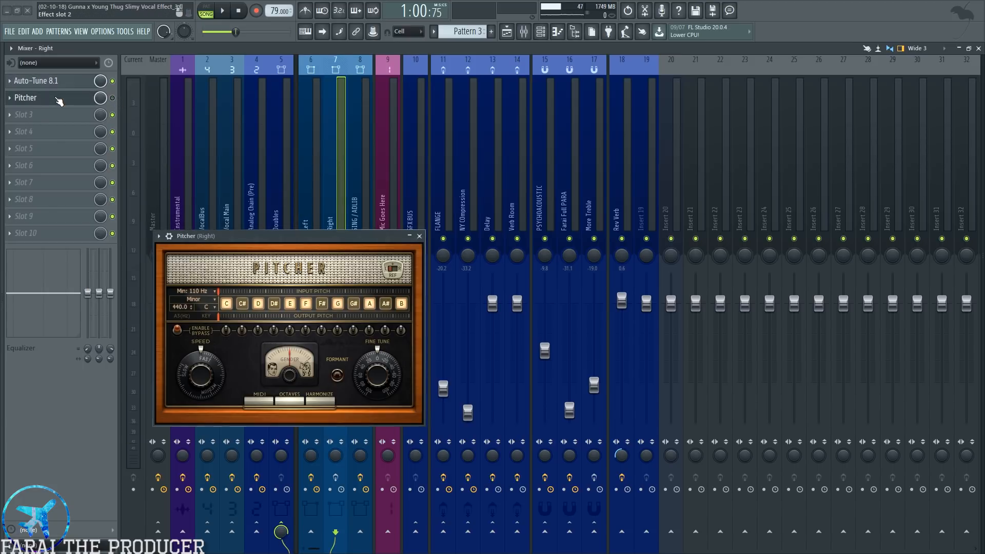
left_click(36, 80)
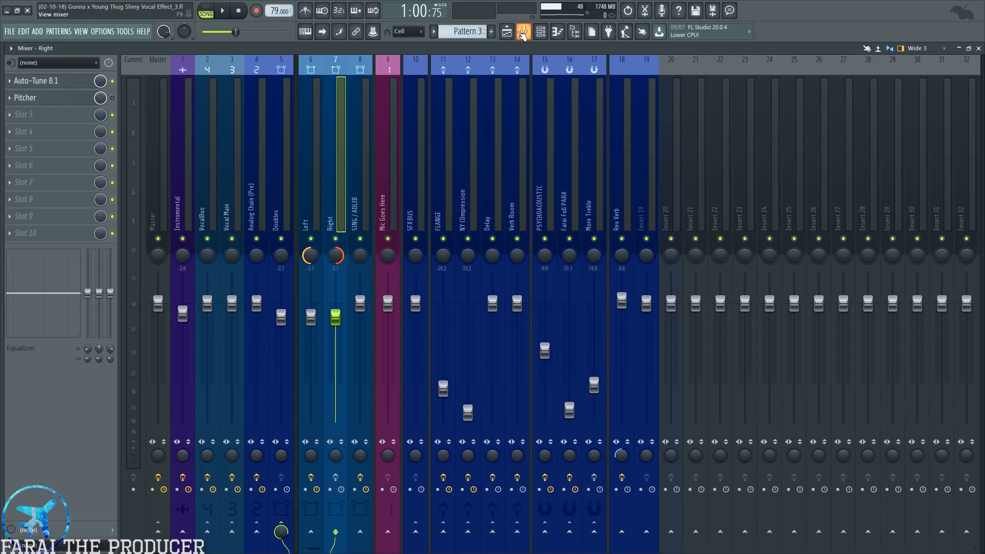
left_click(523, 32)
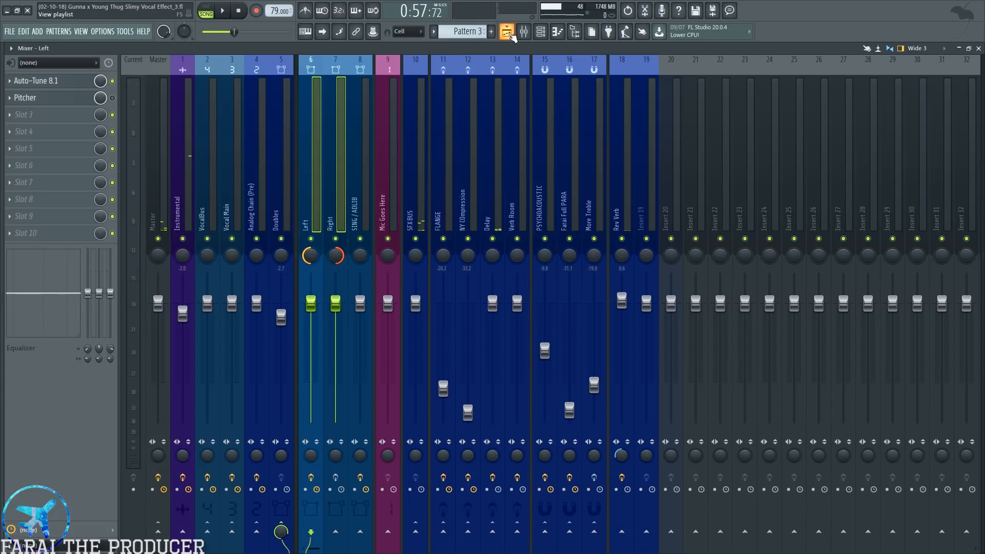
Step: Solo and play the SING ad-lib track, then show the SING / ADLIB chain with TAL Chorus LX
left_click(506, 32)
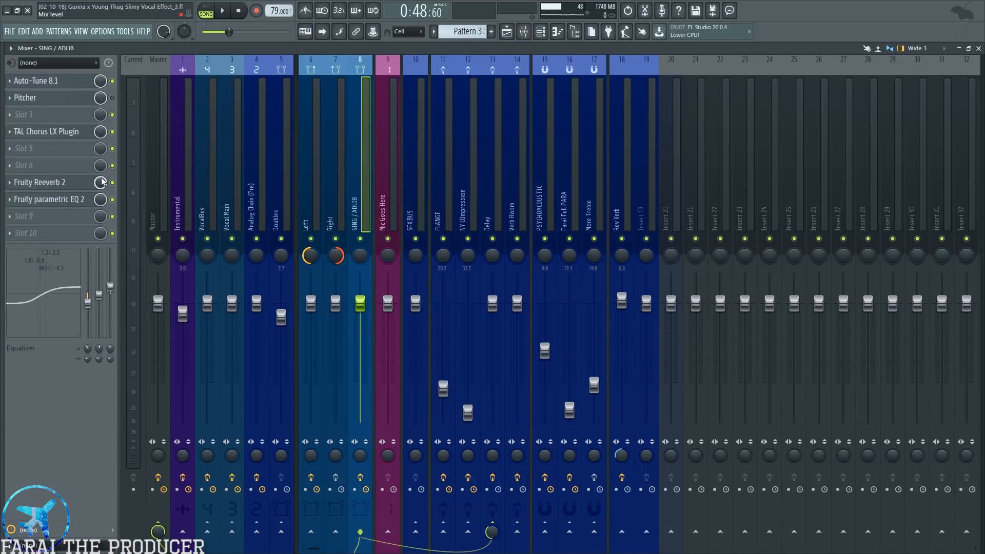
mouse_move(678, 5)
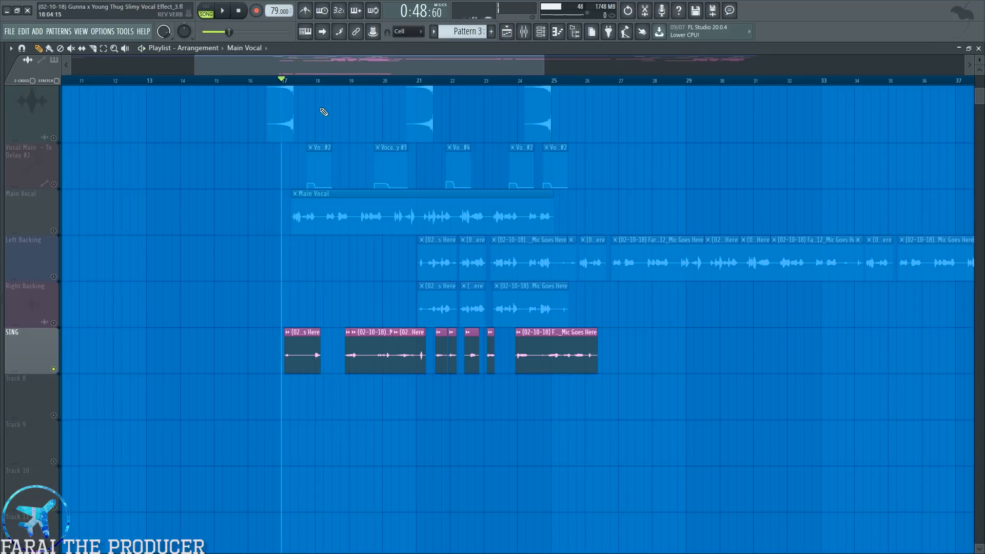
left_click(223, 11)
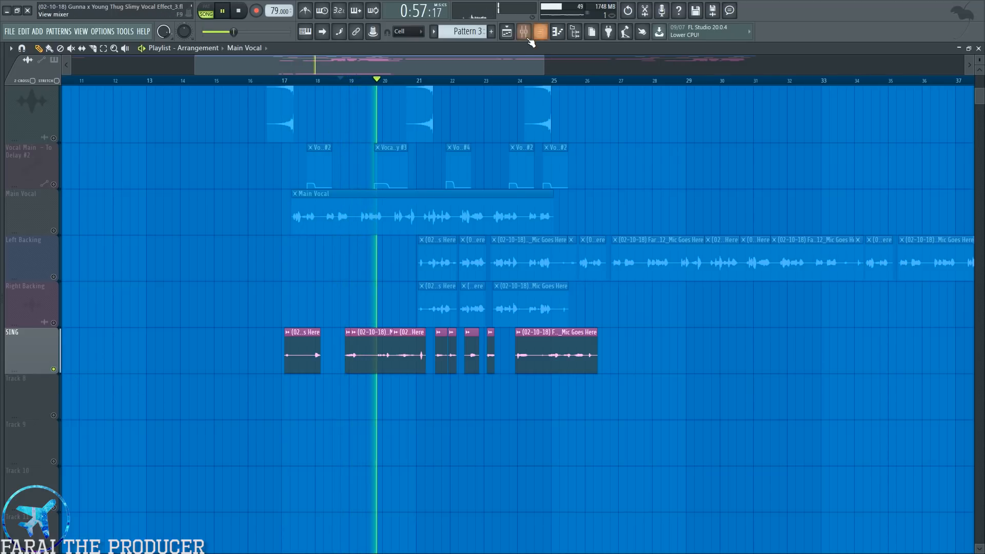
left_click(538, 32)
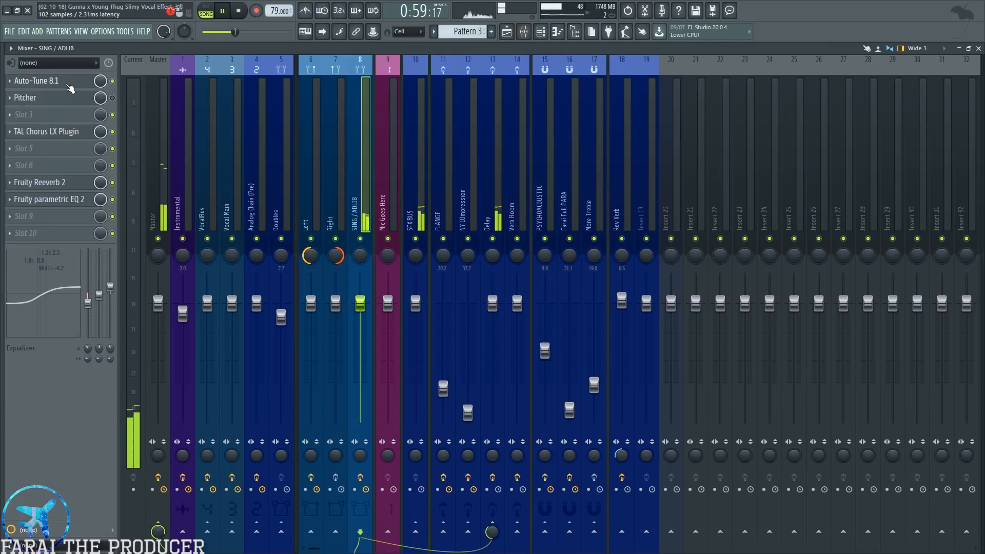
left_click(35, 80)
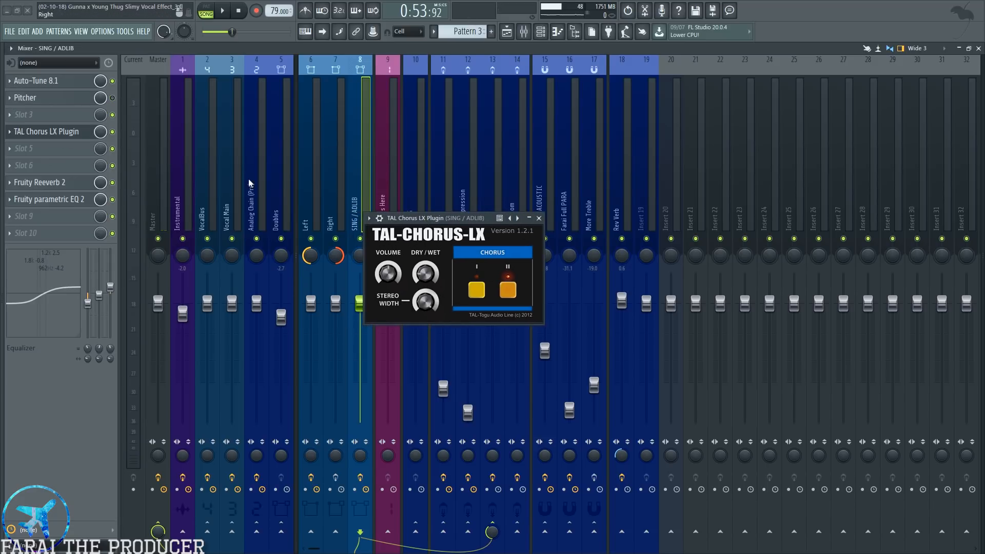
mouse_move(375, 189)
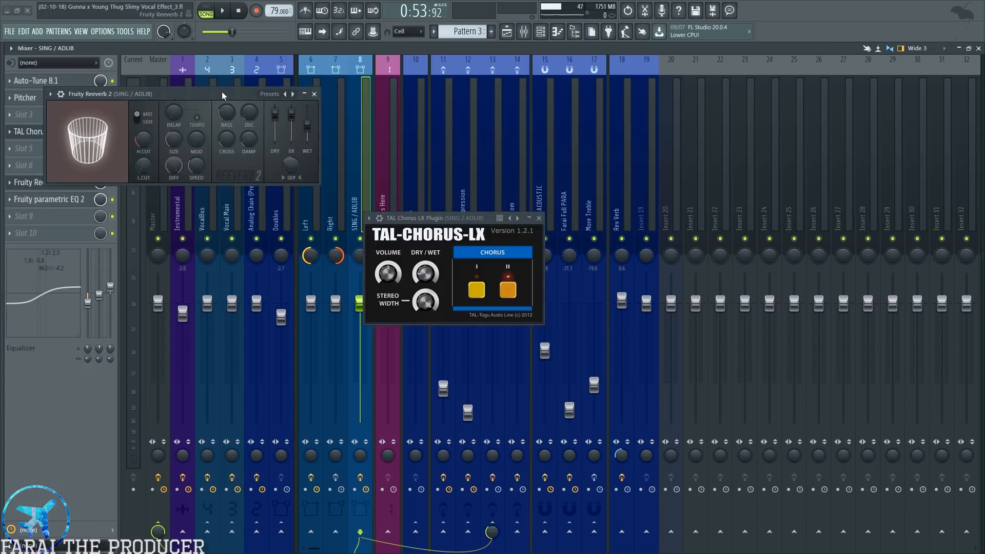
Step: Place Fruity Reeverb 2 beneath TAL Chorus LX and unsolo the playlist tracks
left_click_drag(113, 94, 352, 314)
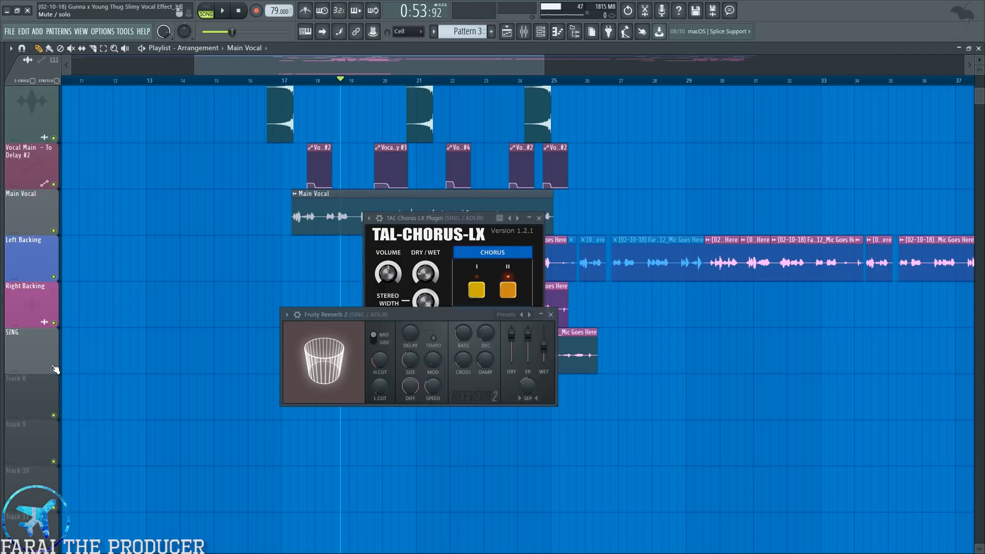
left_click(222, 10)
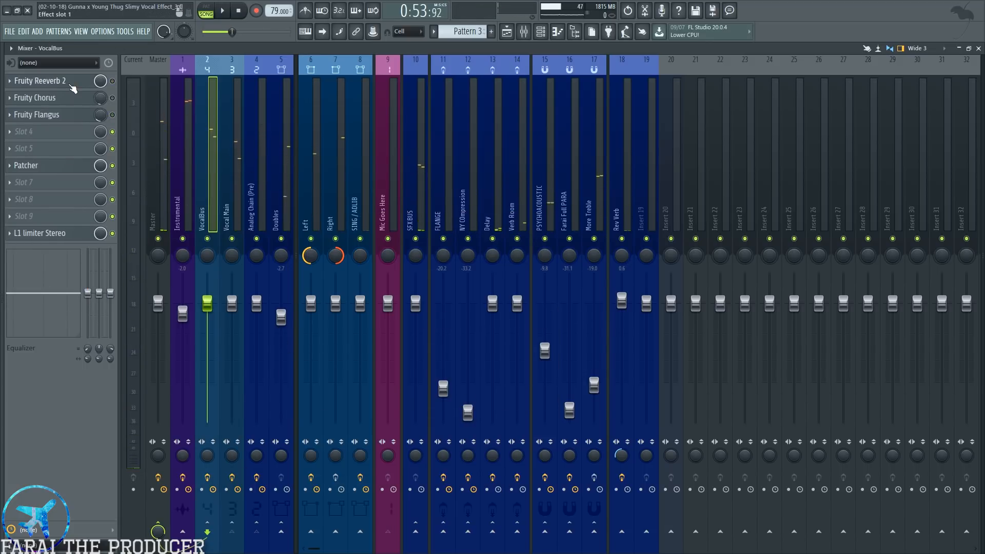
Step: Open the Vocalbus Patcher and one of its mid-side Fruity Parametric EQ 2 units
left_click(26, 165)
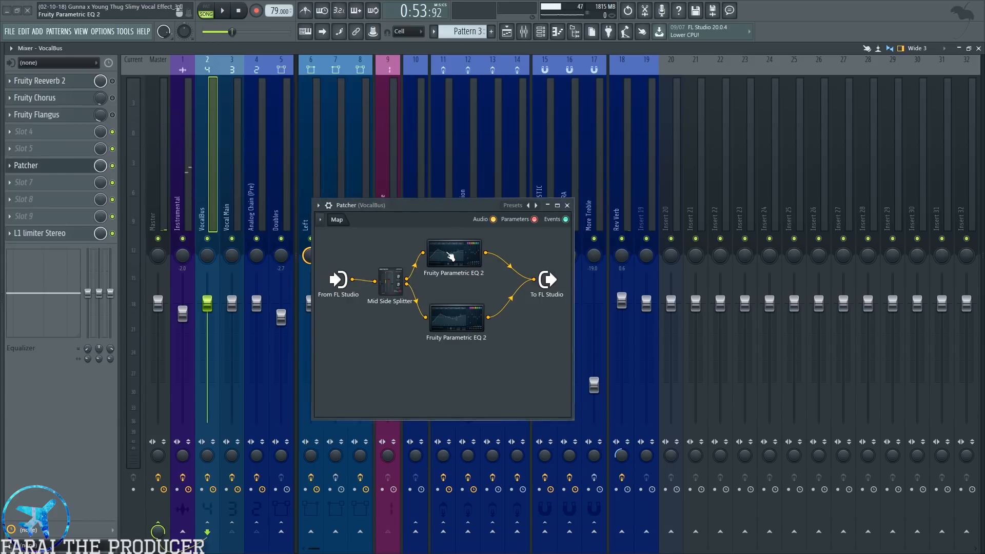
double_click(453, 254)
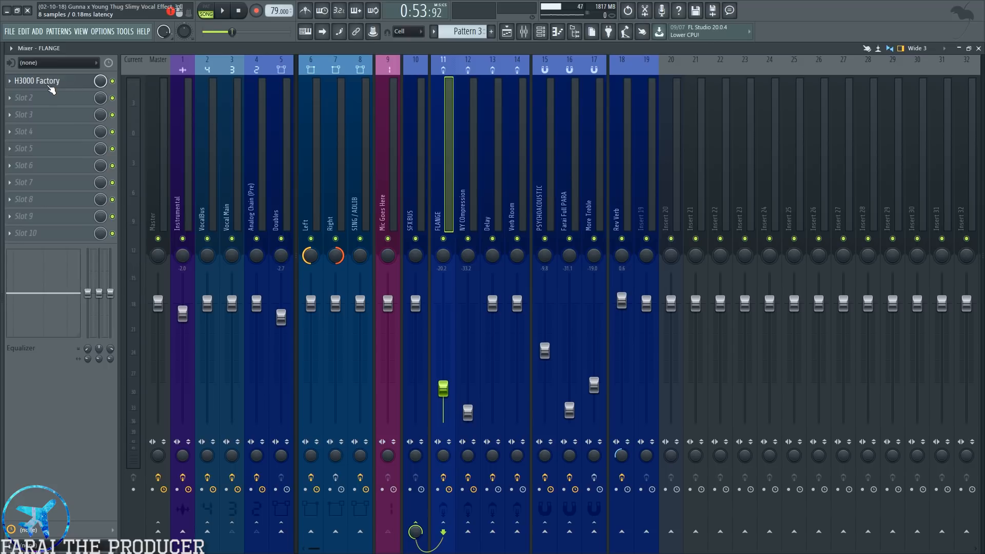
Step: Open the H3000 Factory harmonizer on the FLANGE send, then move to NY Compression
left_click(37, 80)
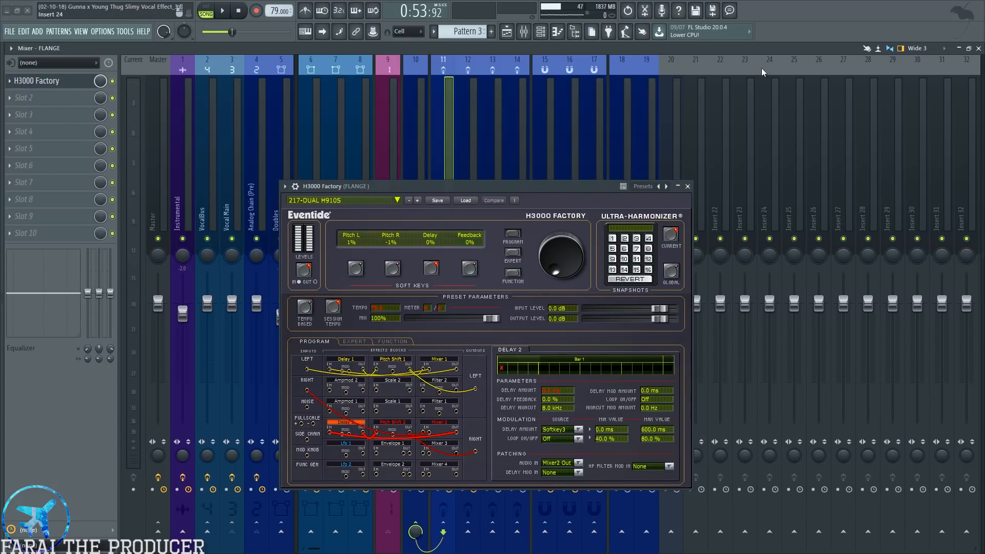
left_click(687, 186)
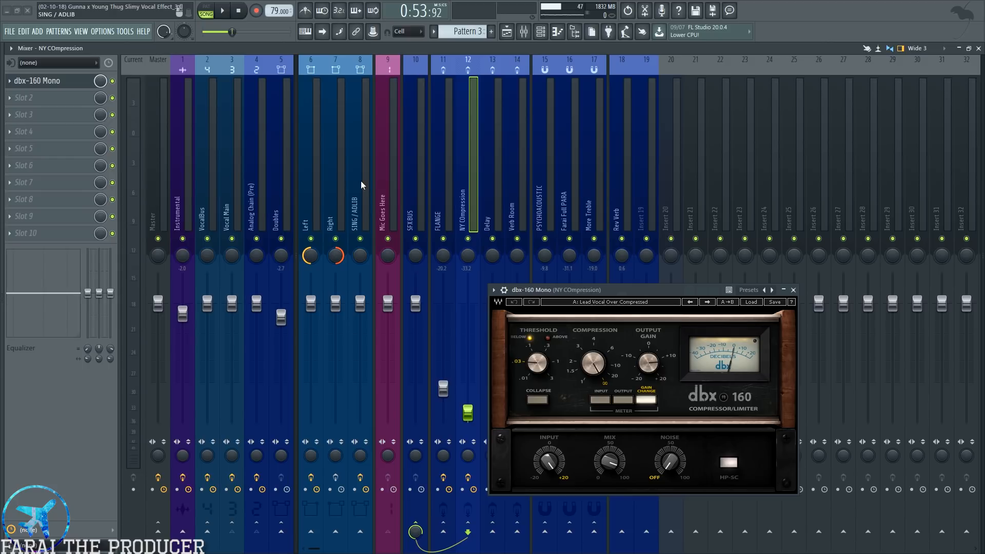
Step: Play the song through the dbx-160 Mono compressor on the NY Compression send
left_click(221, 10)
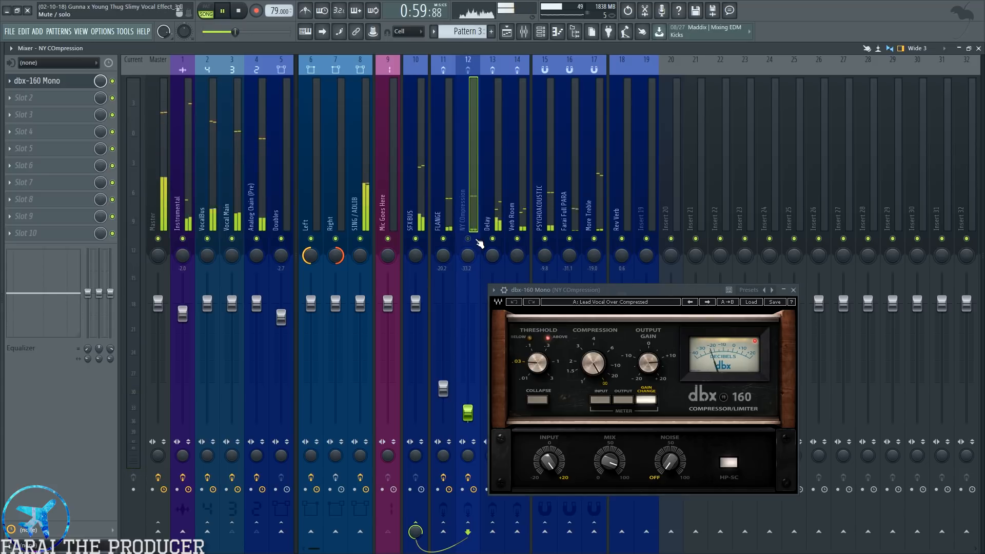
left_click(222, 10)
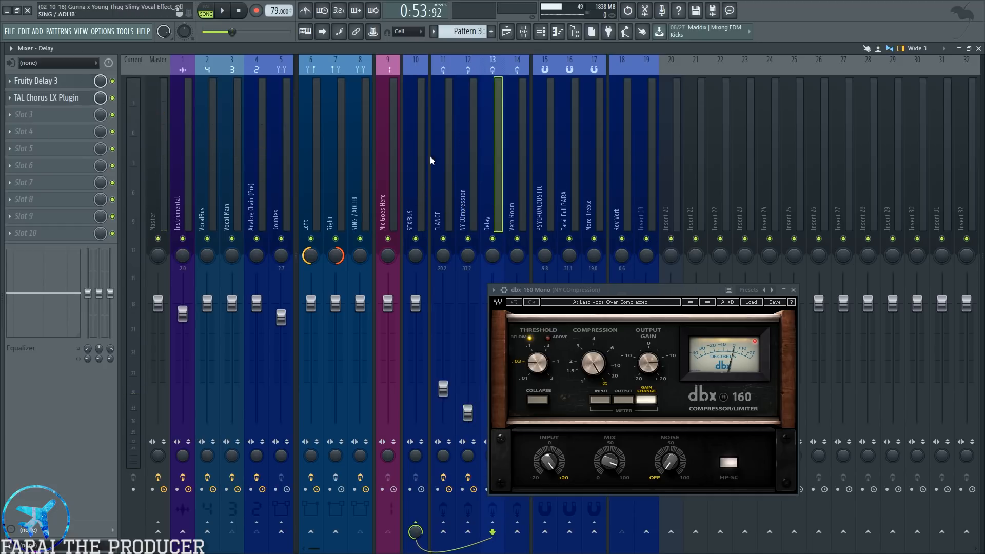
Step: Review the Delay and Verb Room Oxford Reverb sends, then return to the arrangement playlist
left_click(515, 207)
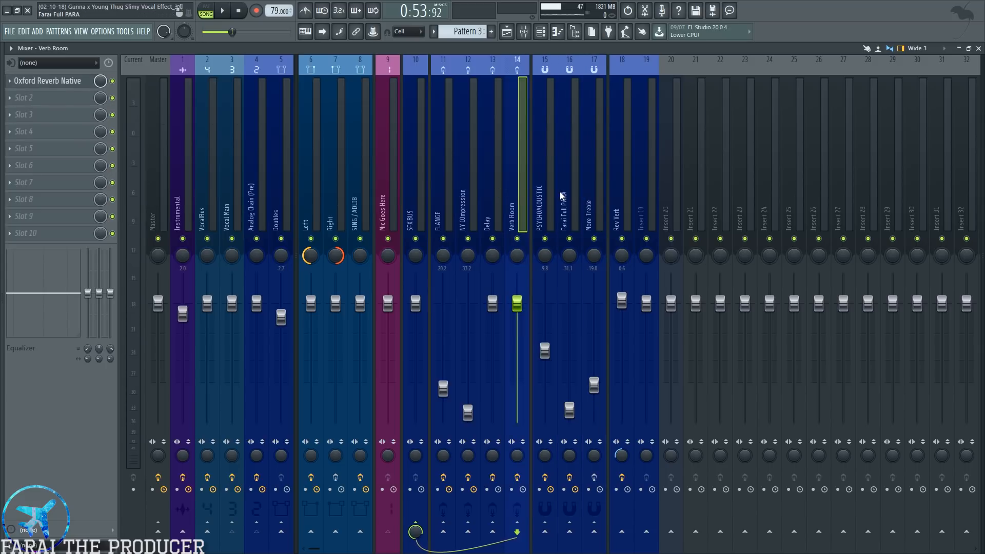
left_click(507, 32)
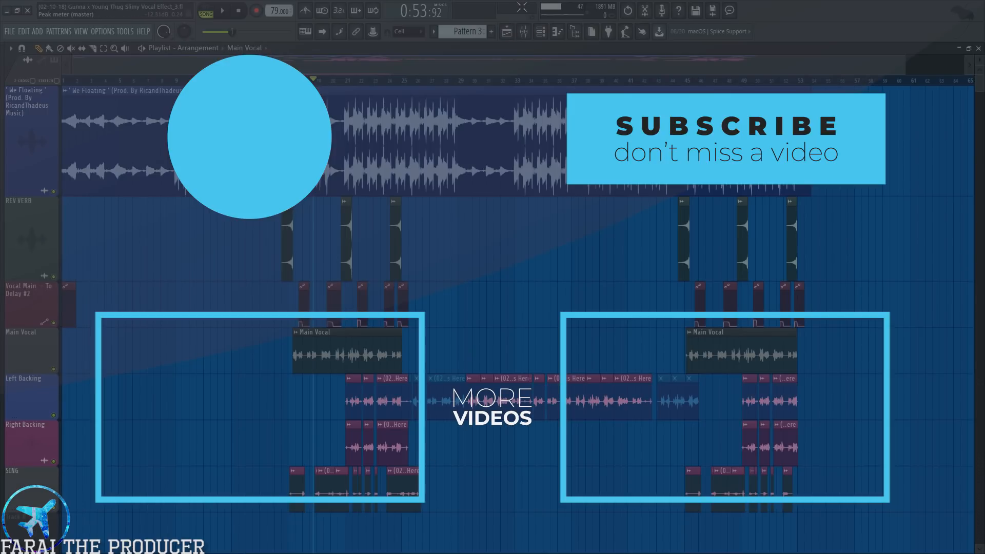
left_click(523, 32)
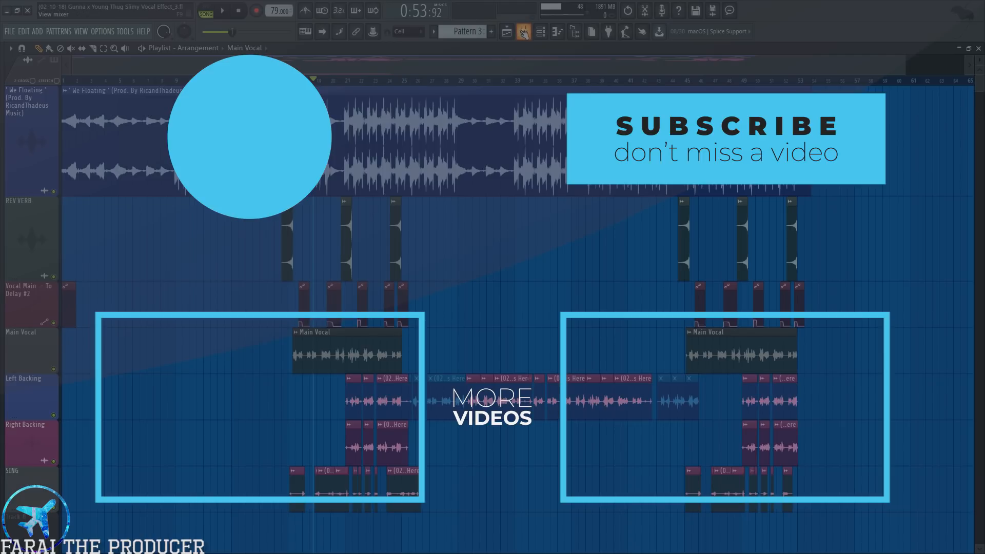